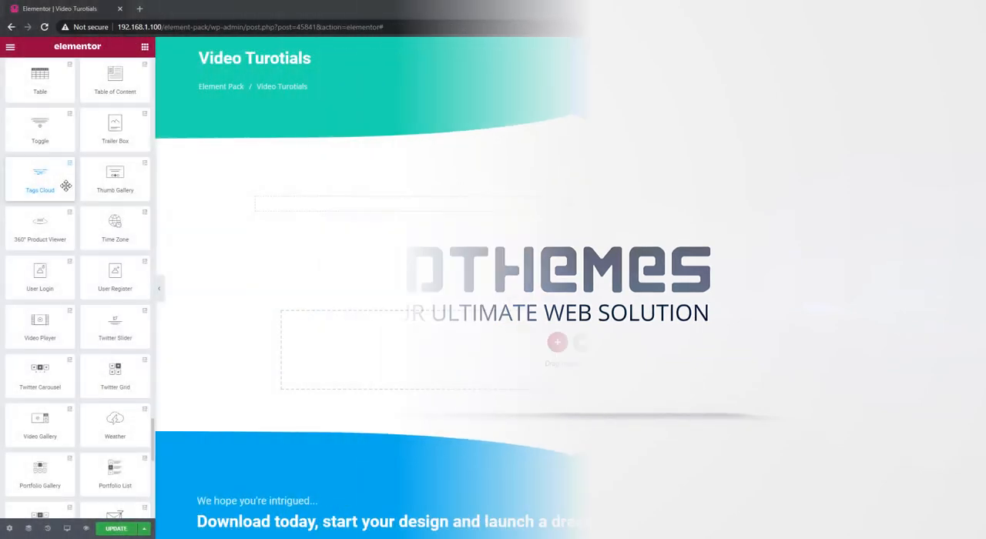
- Drop a Tags Cloud widget into the empty top section and select it
left_click_drag(39, 173, 567, 204)
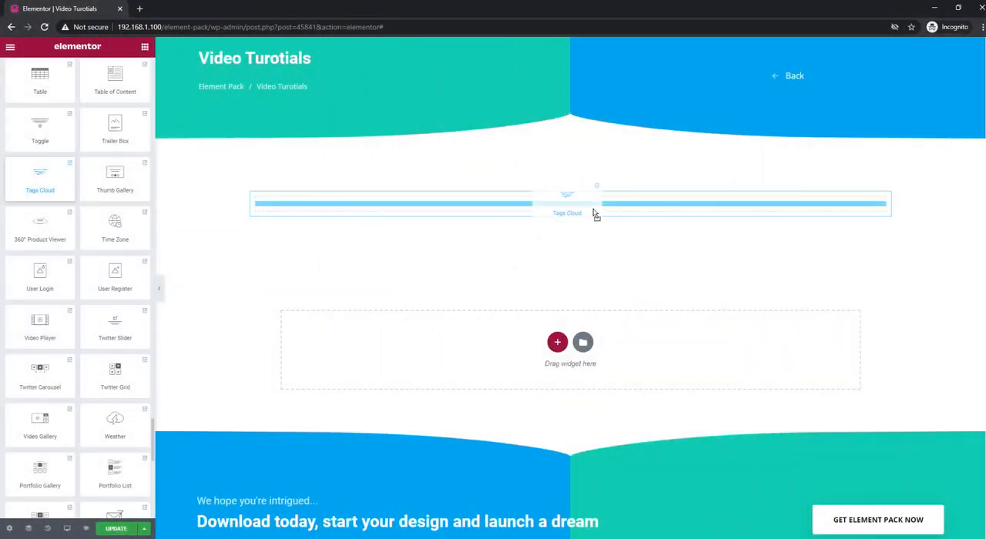
left_click(567, 204)
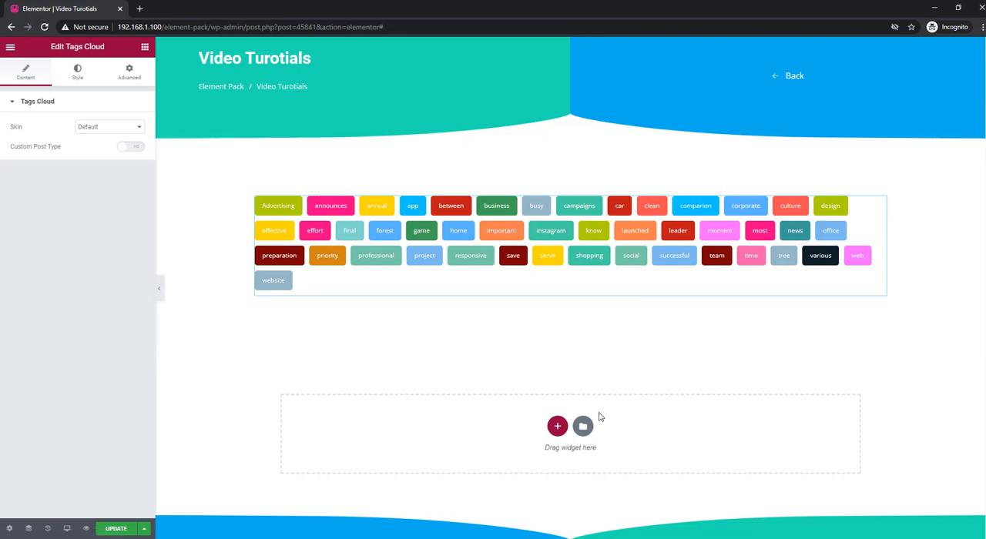
left_click(420, 221)
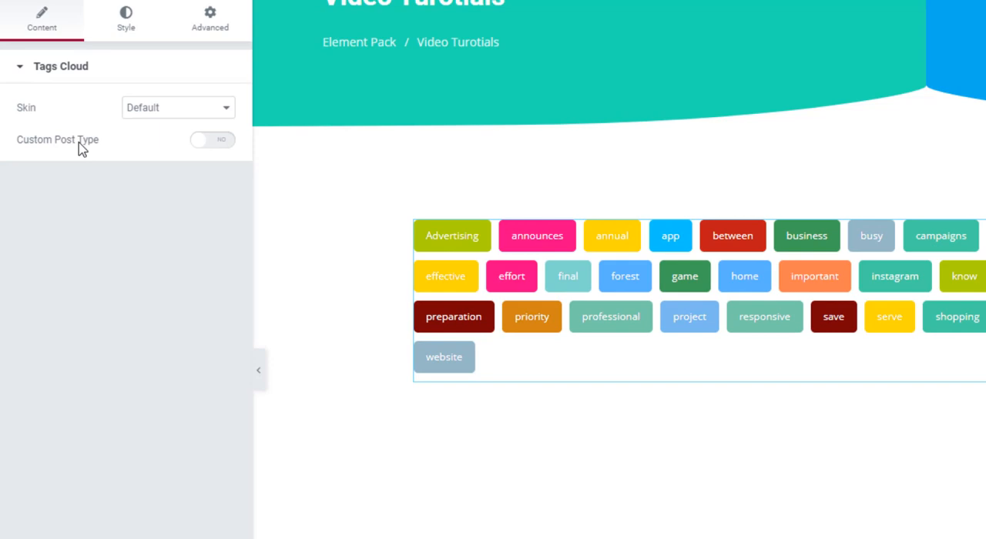
left_click(213, 139)
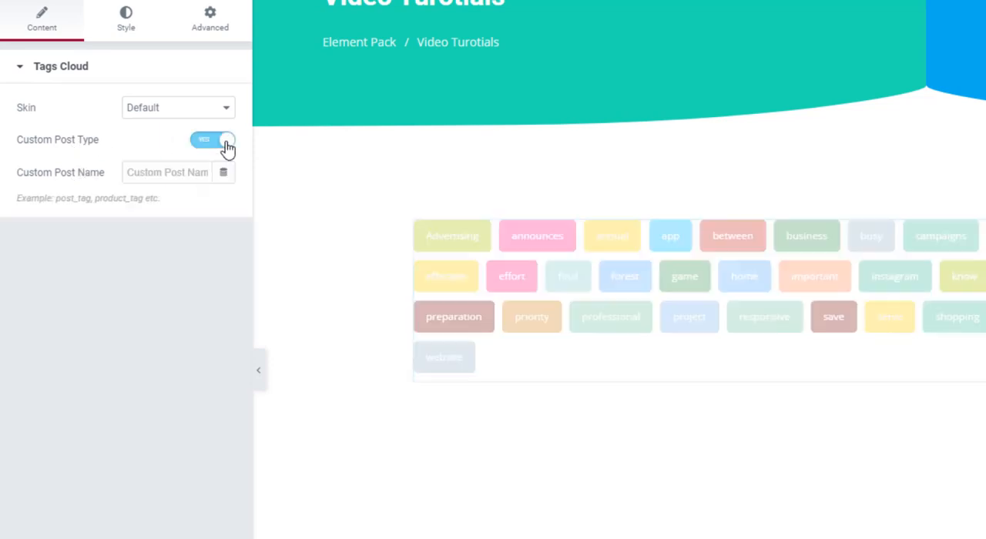
left_click(212, 140)
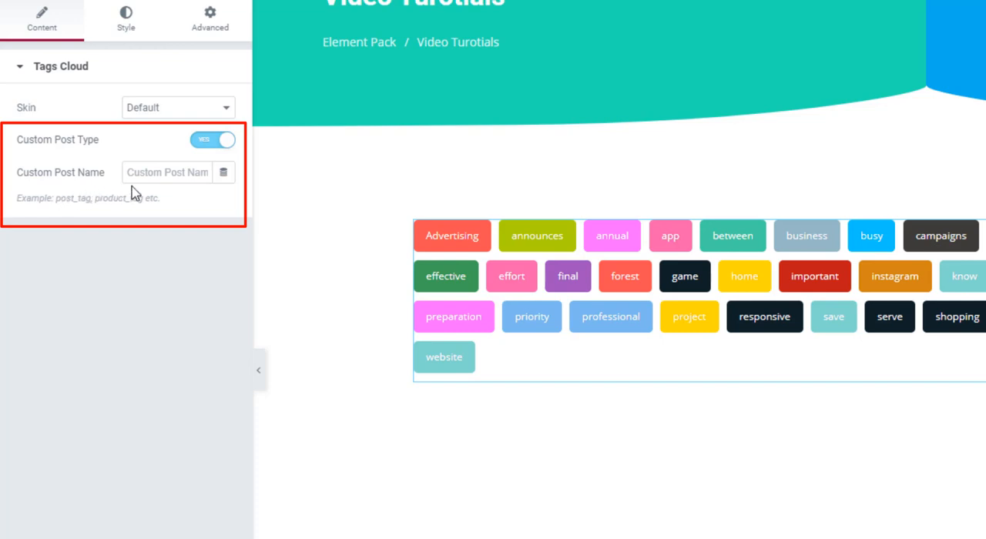
left_click(167, 172)
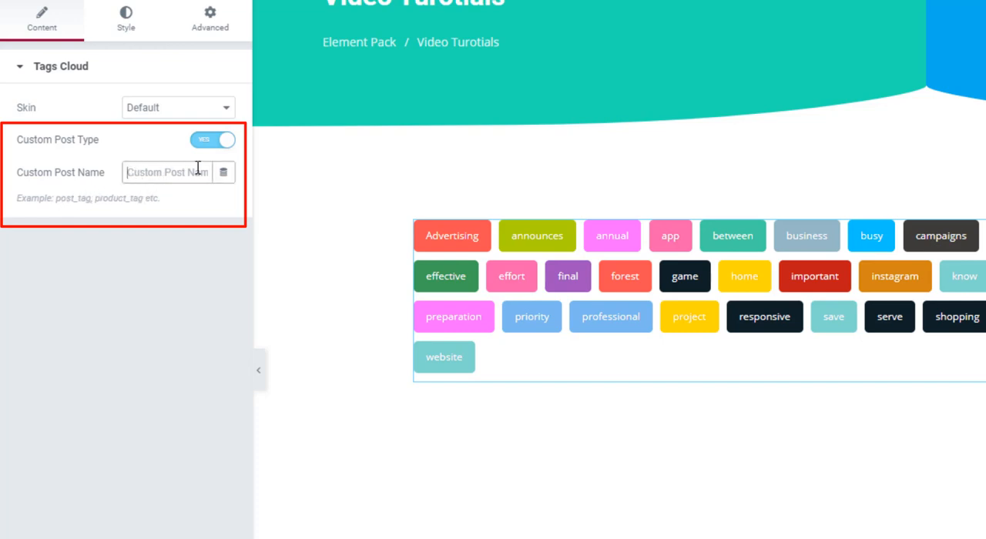
type("p")
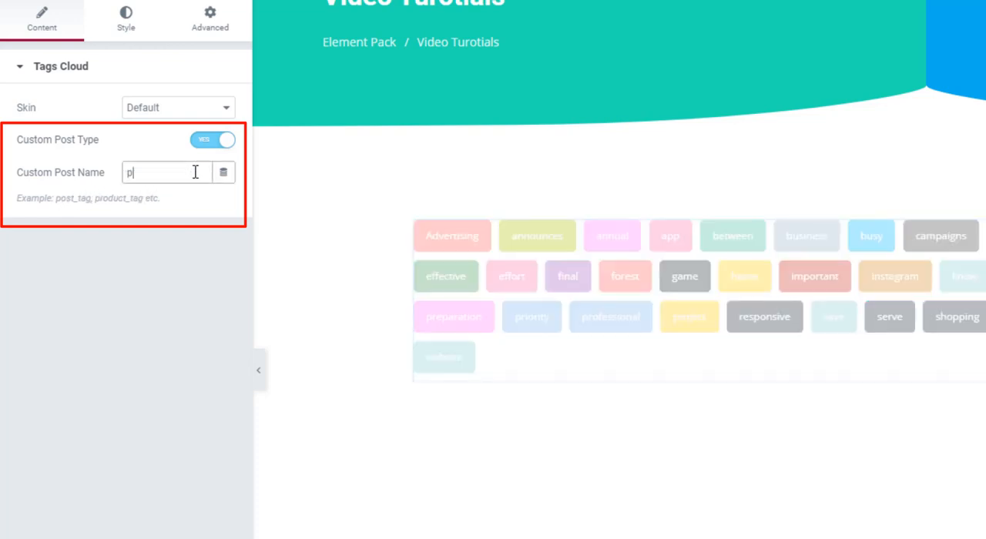
type("roduct_")
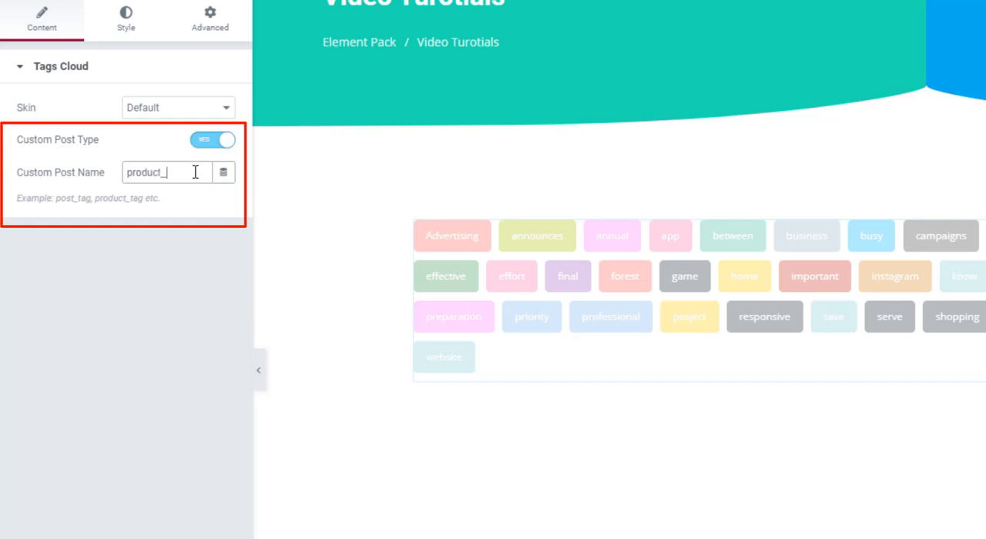
type("tag")
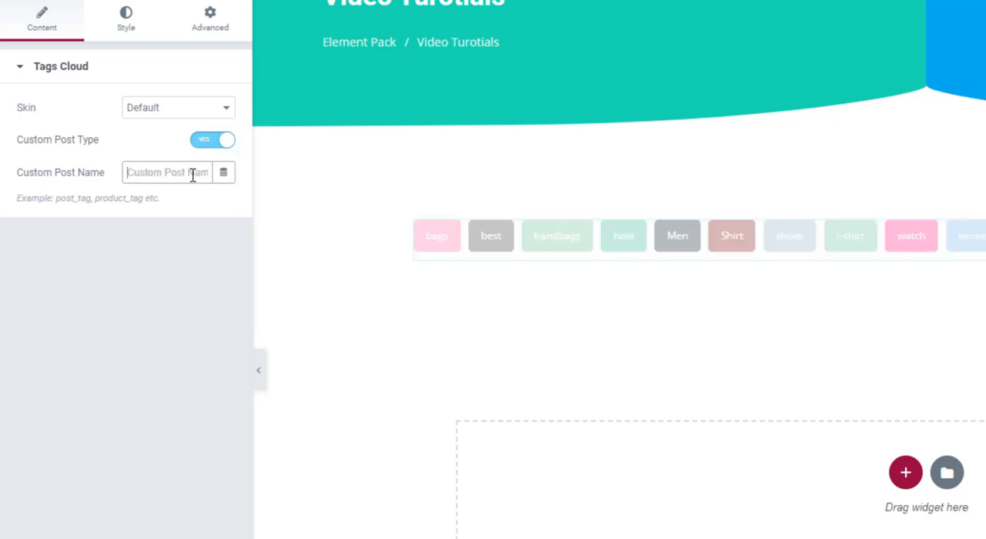
left_click(213, 140)
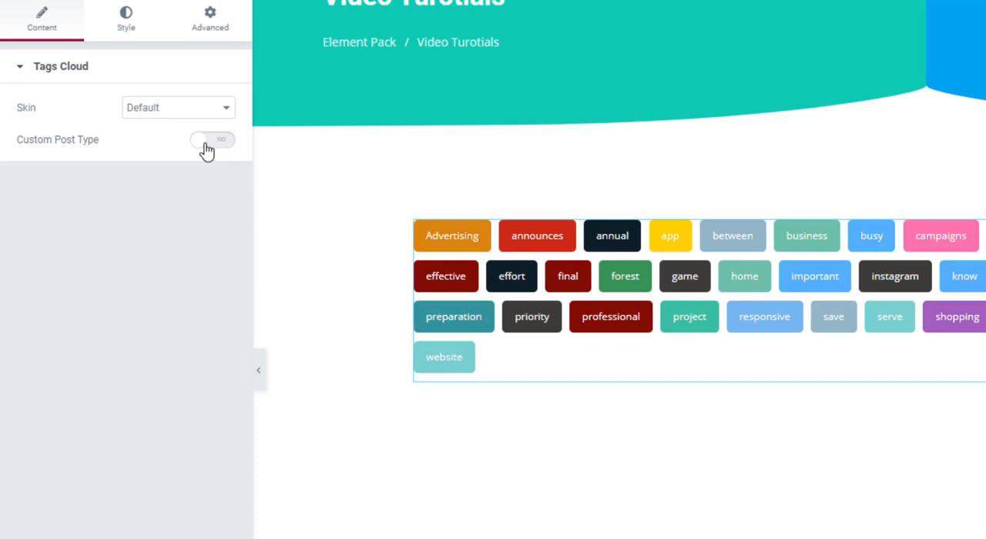
mouse_move(104, 83)
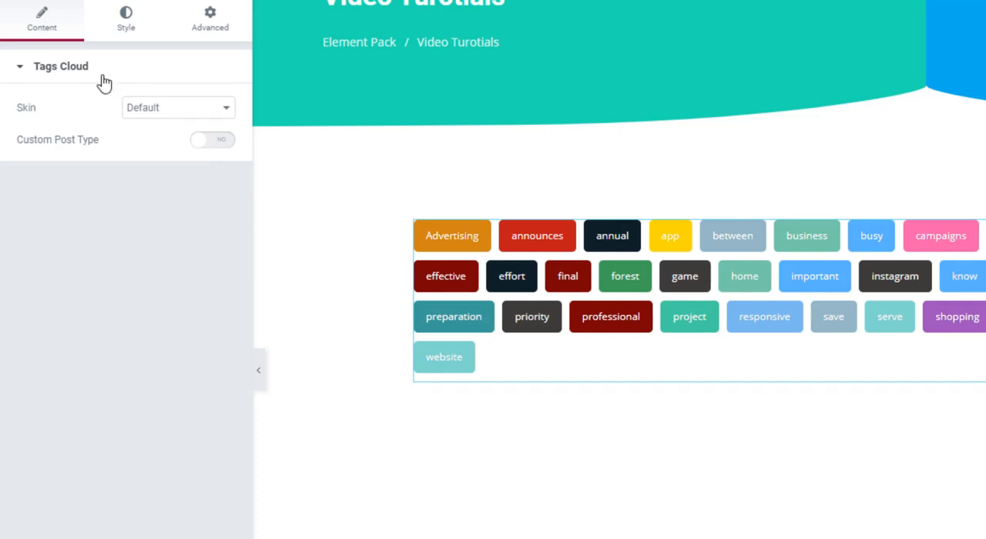
- Try a solid pink tag background, then look at the hover state
left_click(125, 19)
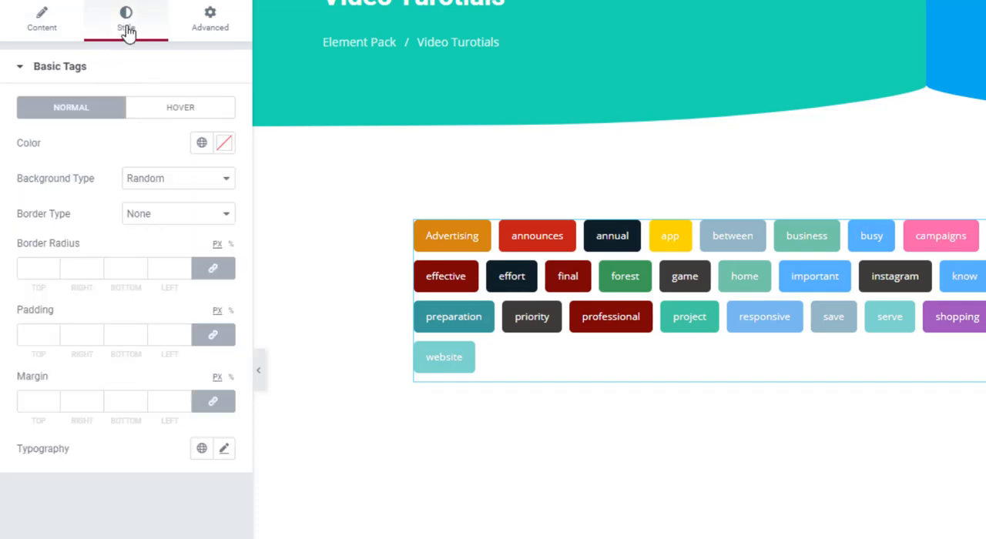
mouse_move(160, 174)
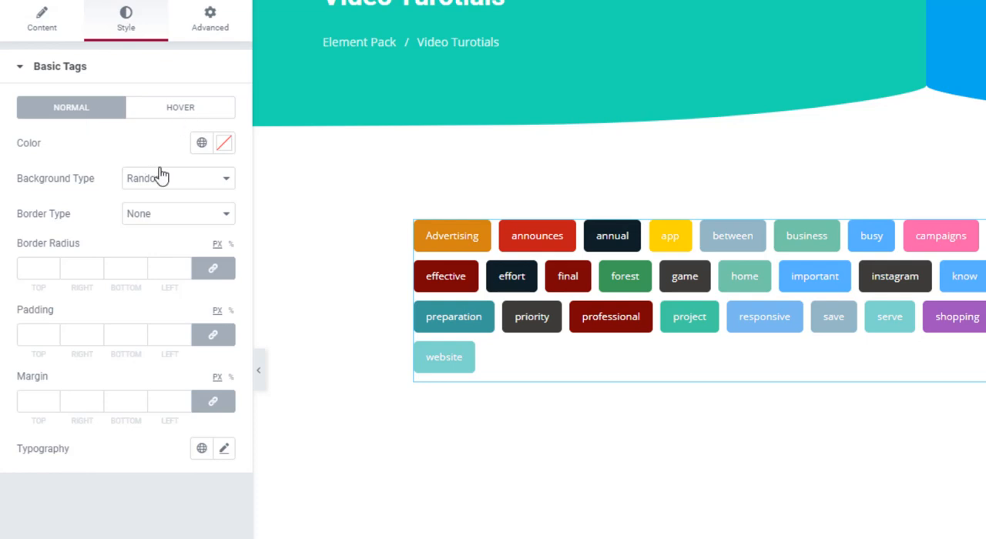
left_click(177, 178)
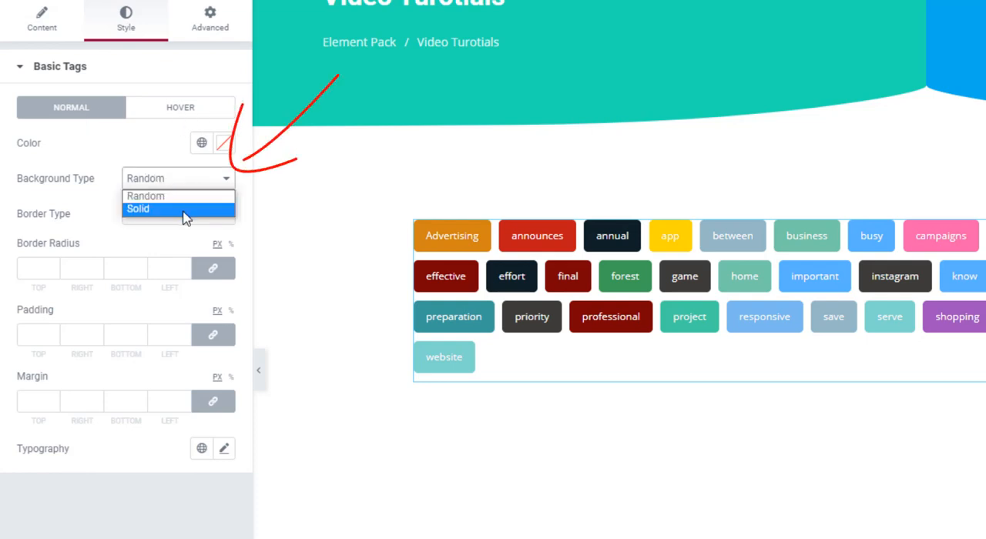
left_click(138, 209)
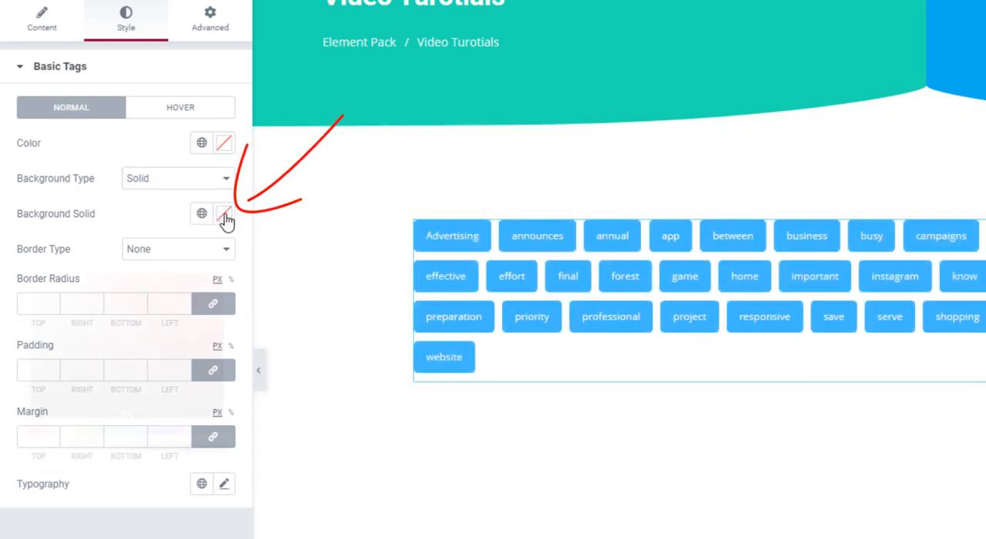
left_click(224, 213)
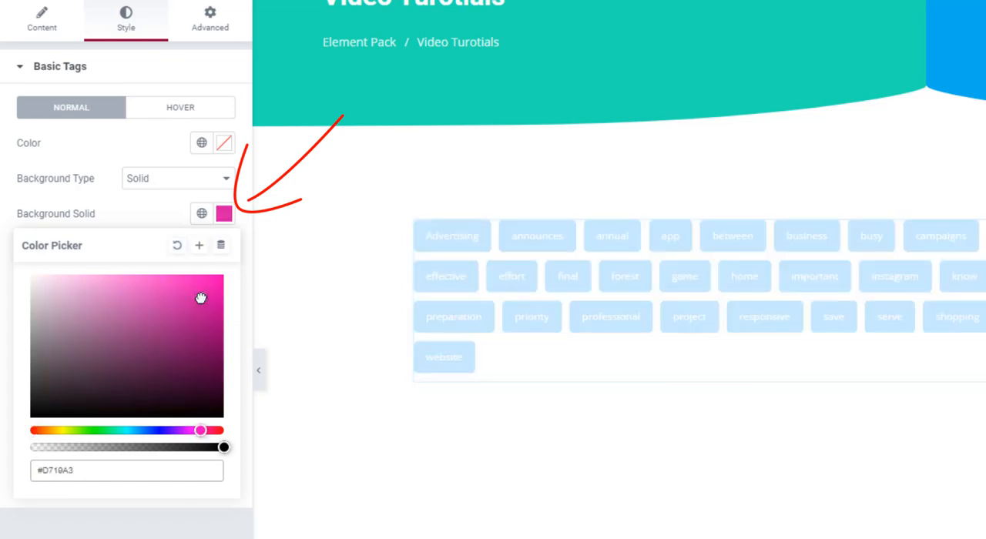
left_click(201, 299)
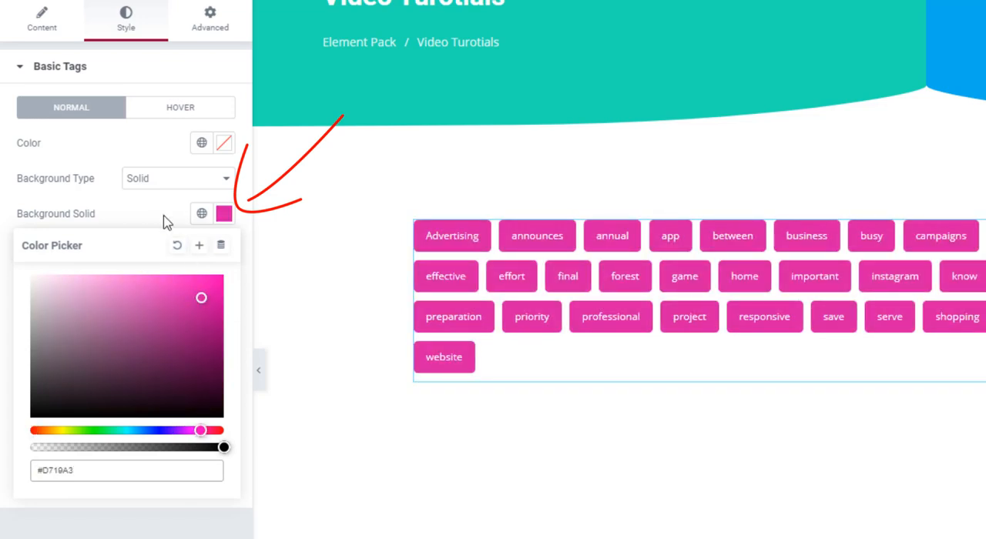
left_click(181, 107)
type("#FF0000")
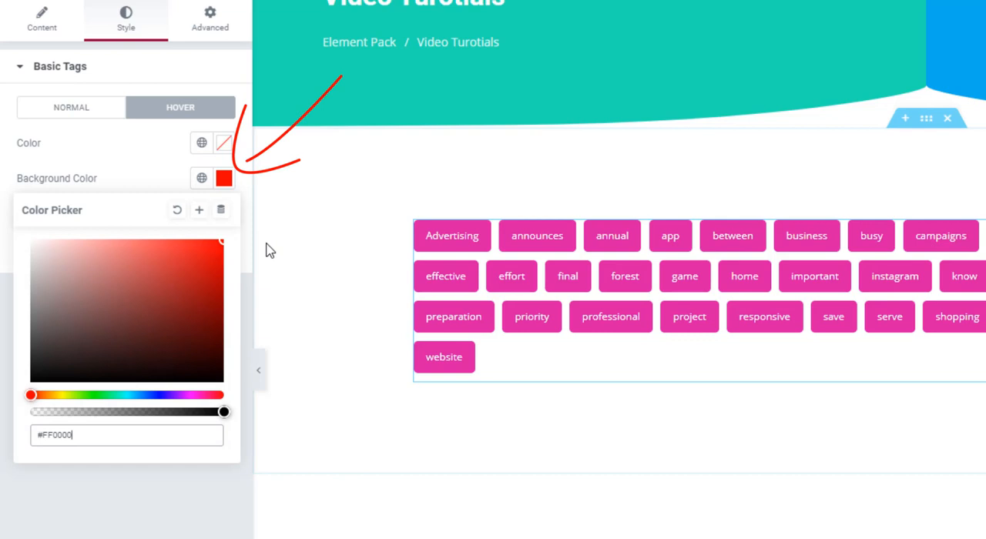
mouse_move(871, 236)
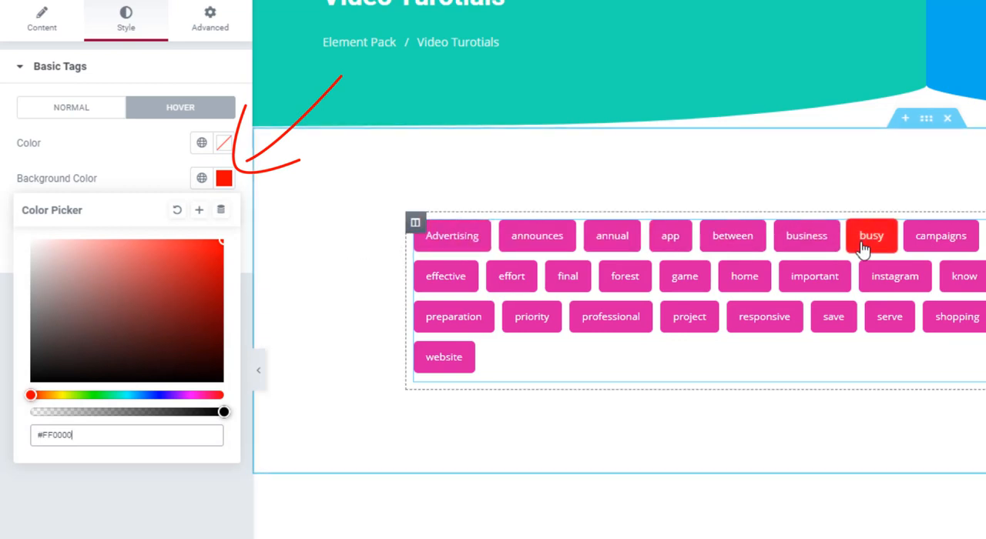
mouse_move(107, 144)
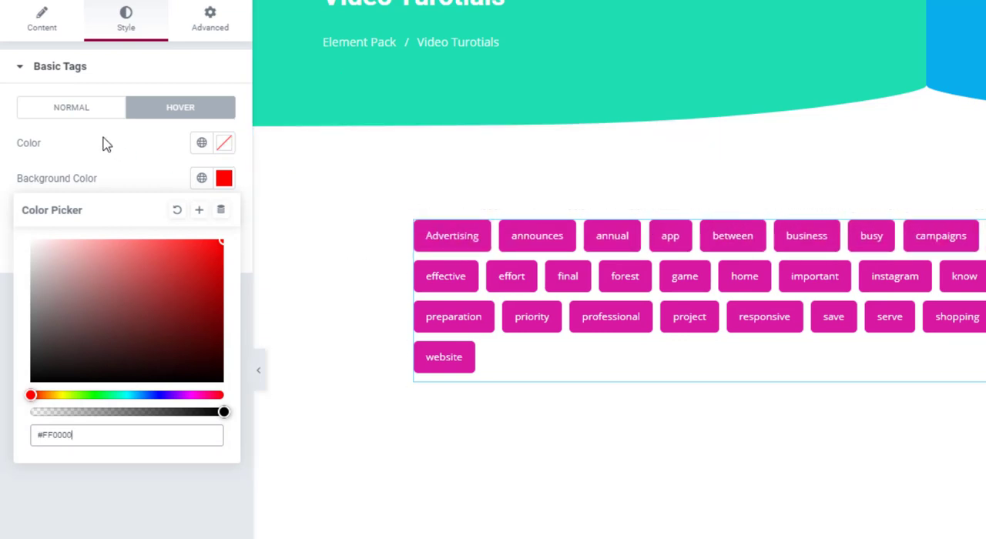
- Set the normal-state tag Background Type back to Random
left_click(71, 108)
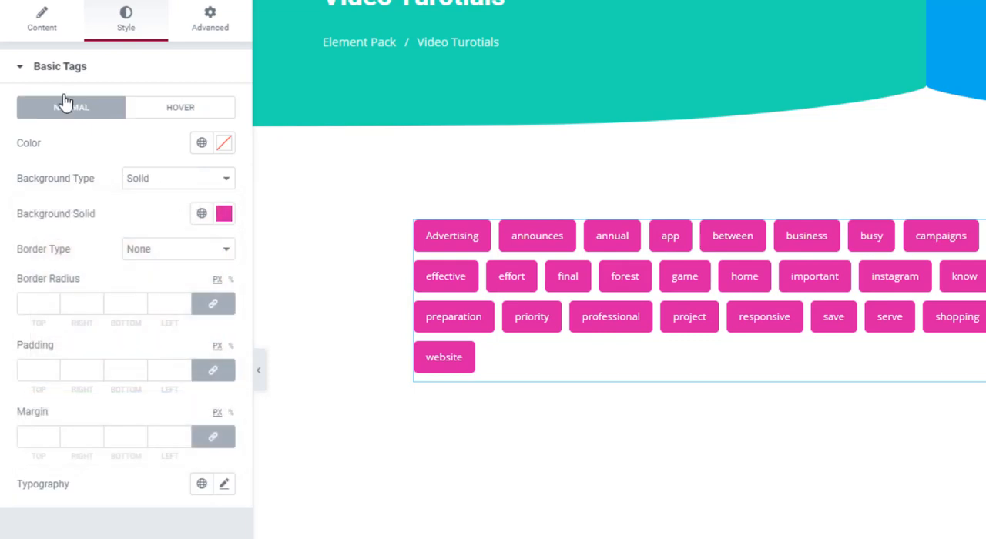
left_click(177, 178)
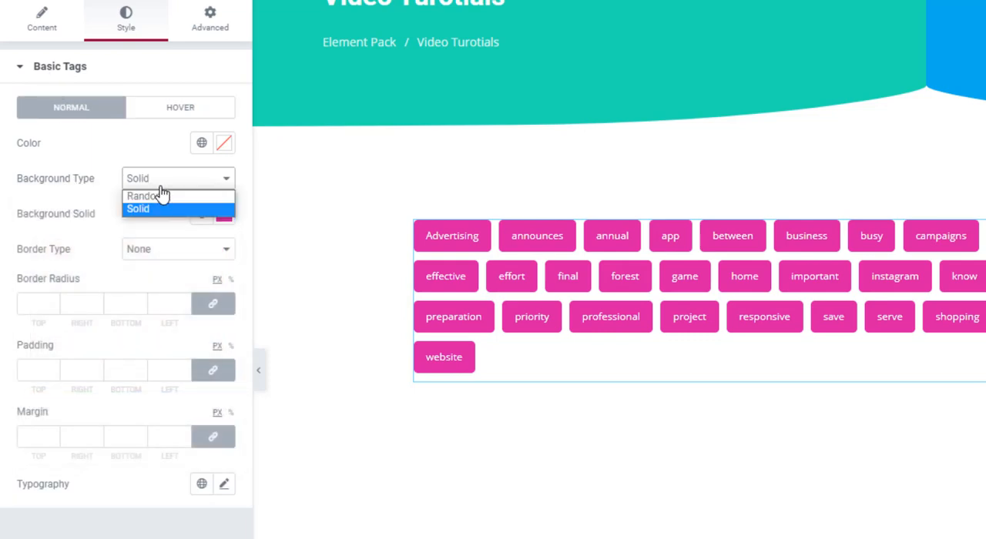
left_click(143, 196)
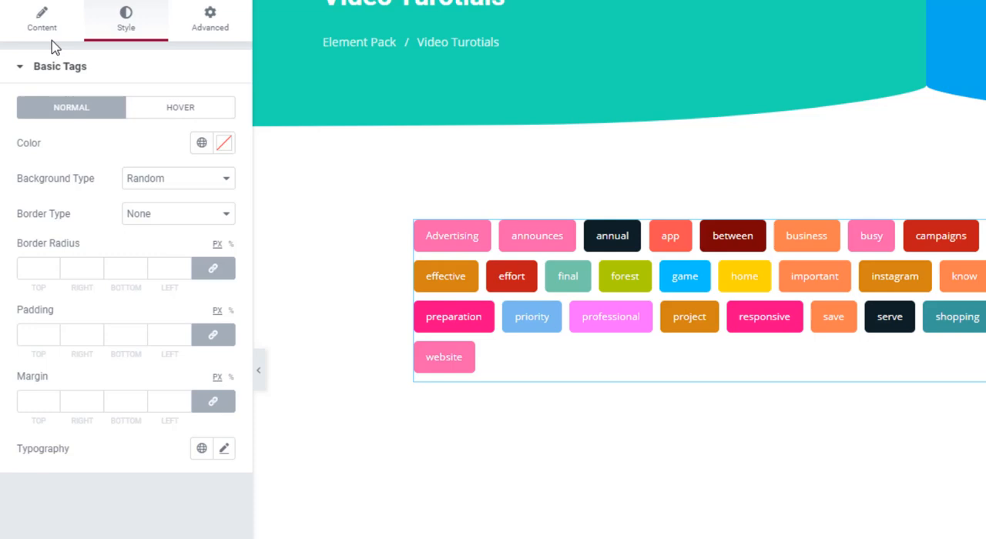
mouse_move(157, 511)
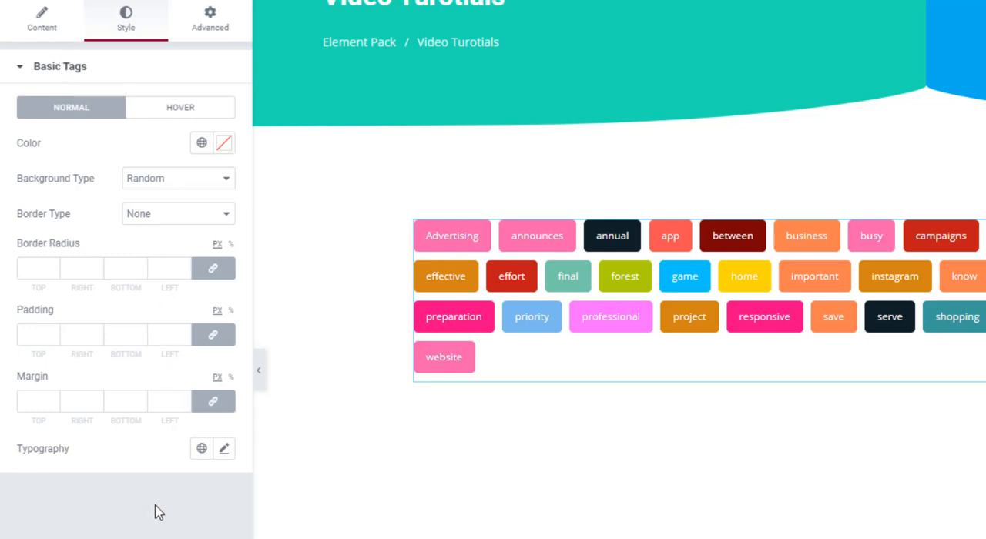
mouse_move(117, 255)
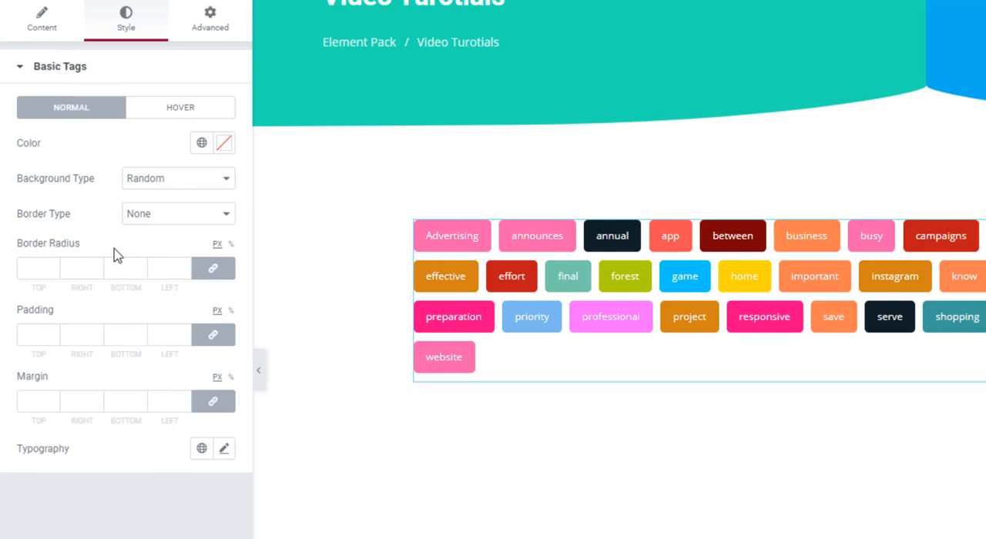
- Switch the skin to Animated, try a taller Height, then clear it
left_click(41, 19)
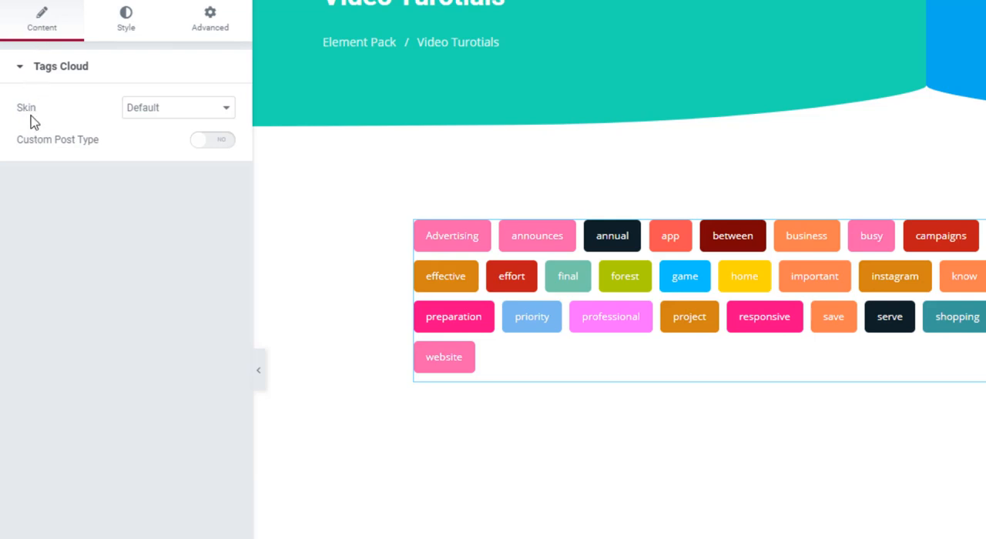
left_click(177, 107)
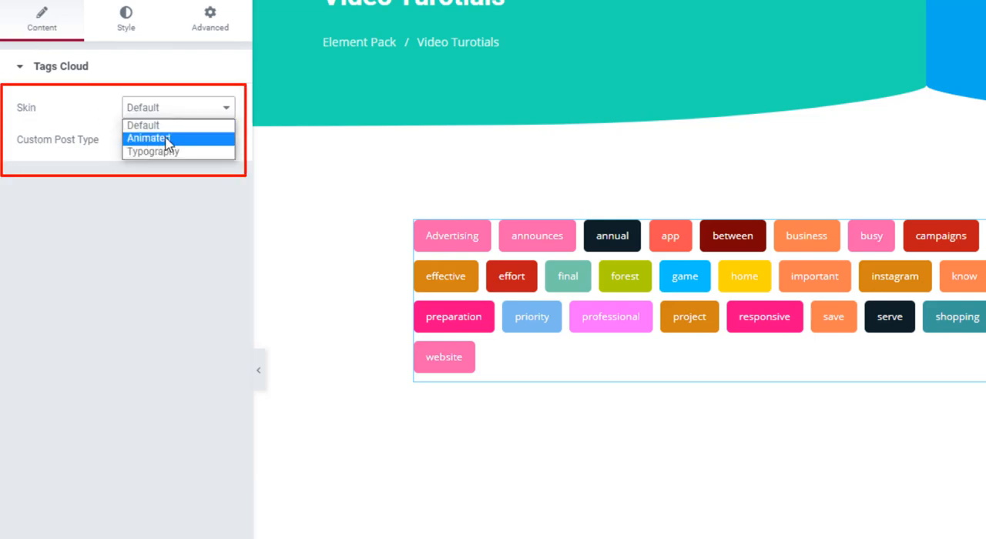
left_click(149, 138)
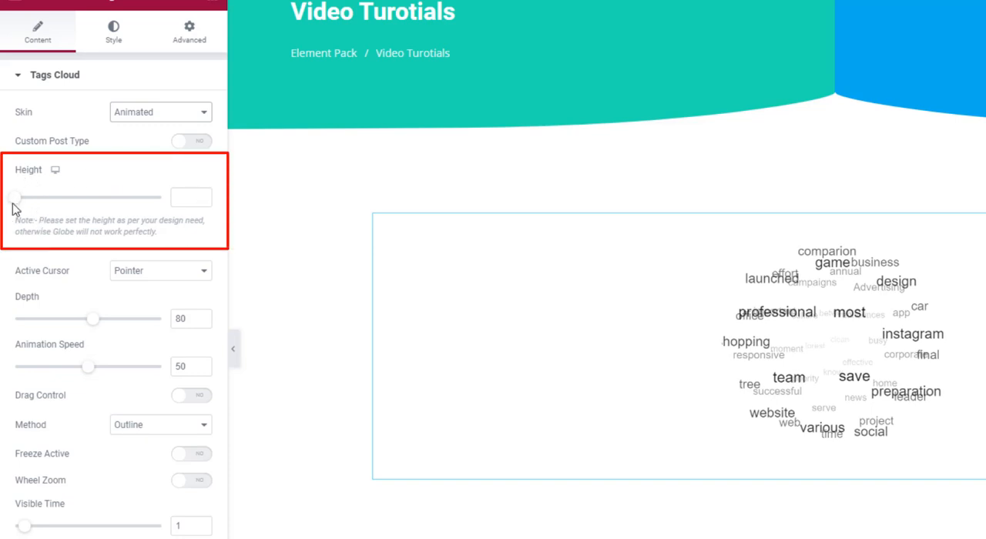
left_click_drag(15, 197, 108, 197)
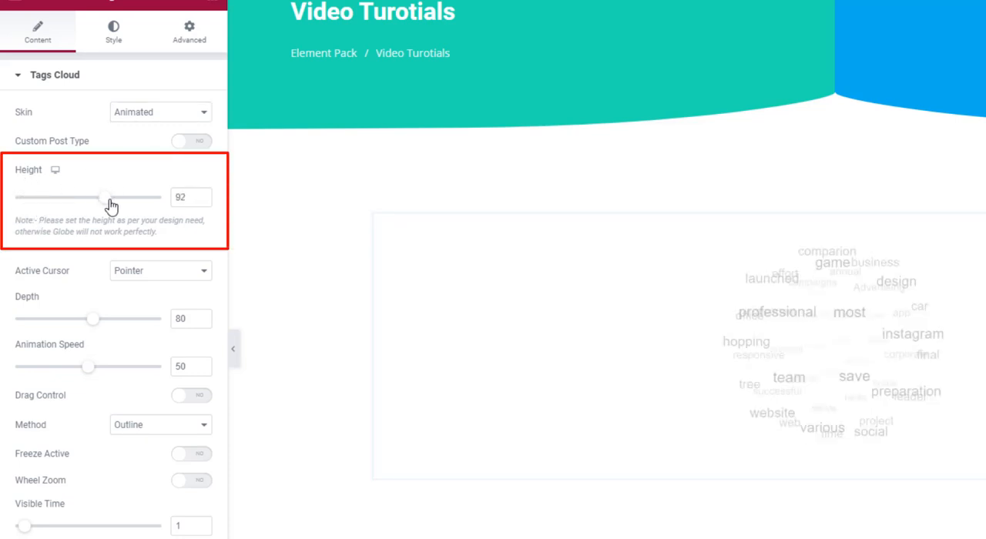
left_click_drag(101, 198, 159, 197)
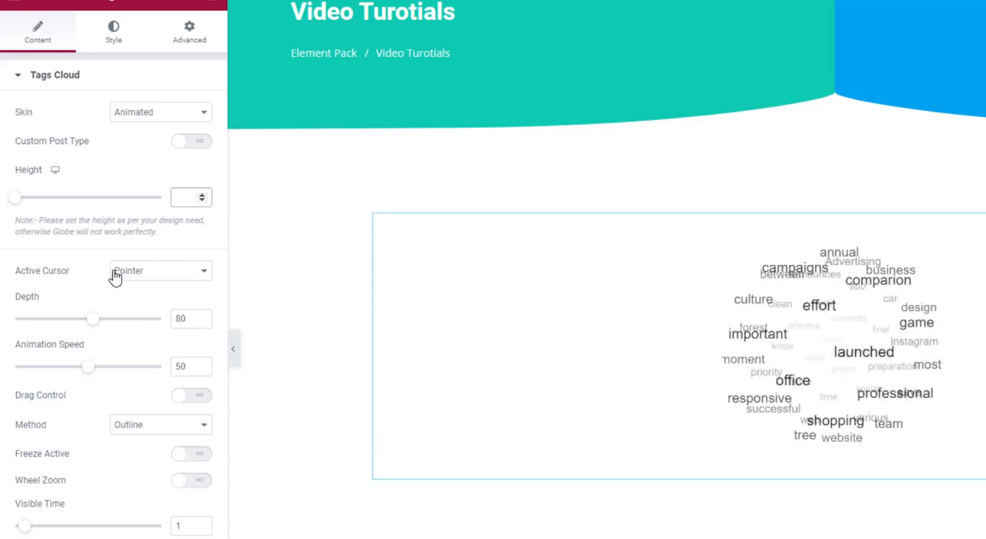
- Choose Help from the Active Cursor dropdown for the tag globe
left_click(159, 270)
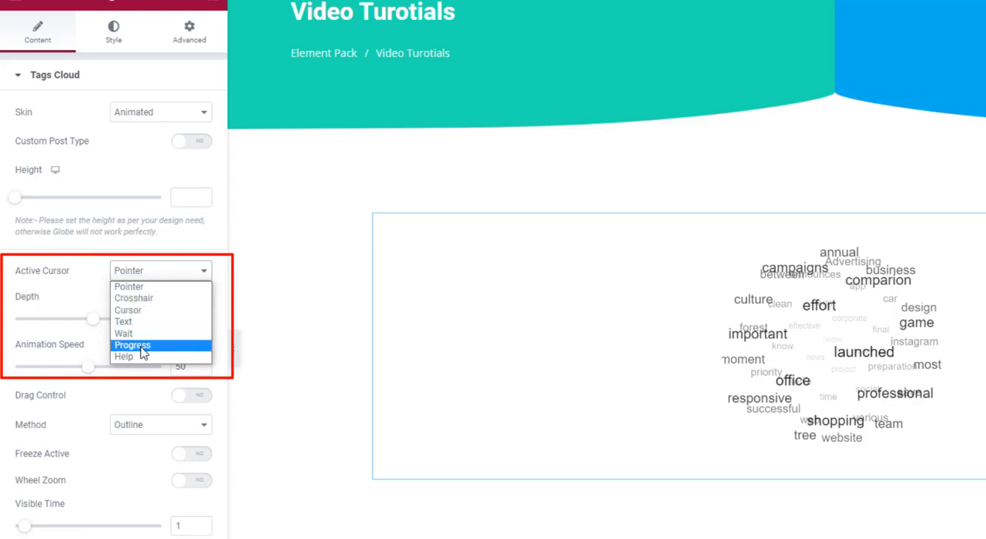
left_click(124, 356)
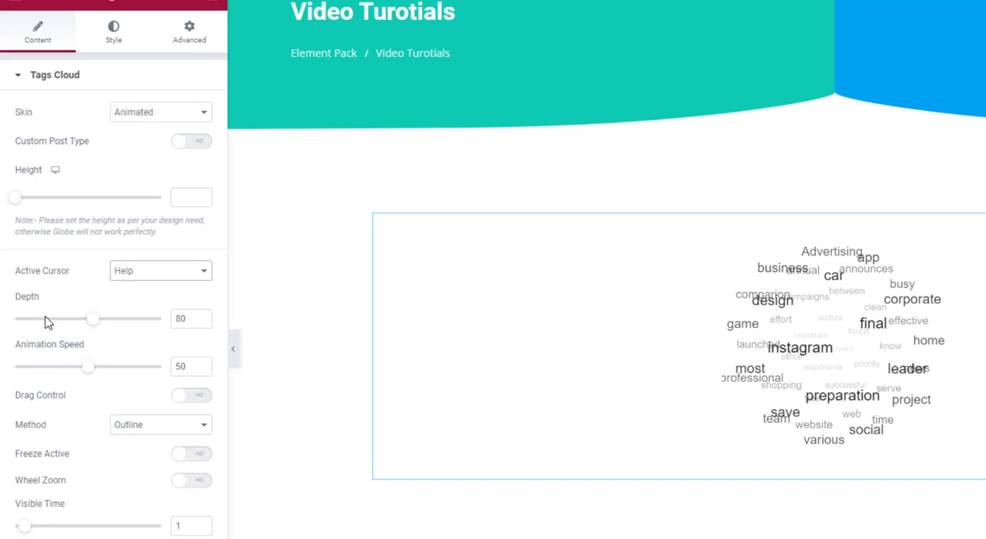
mouse_move(99, 331)
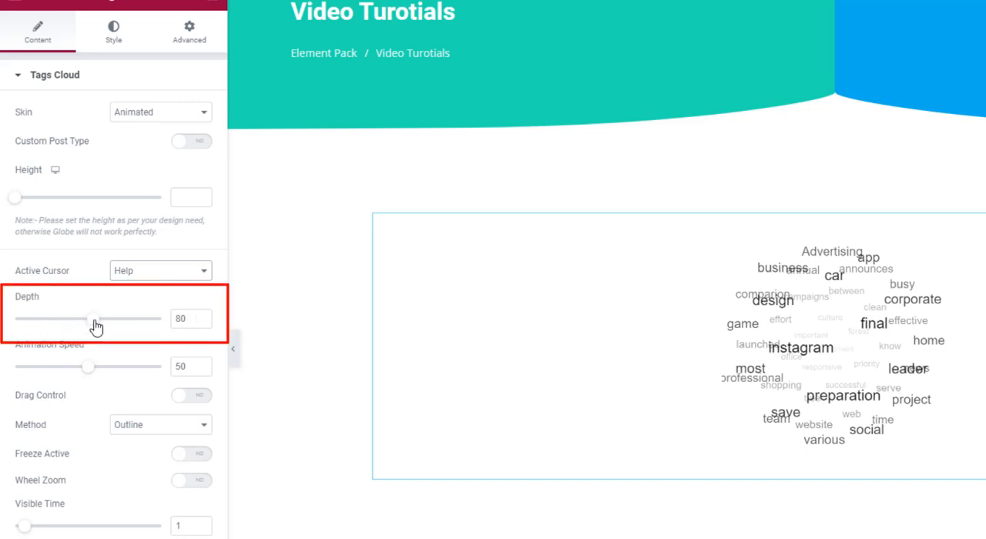
left_click_drag(93, 319, 158, 319)
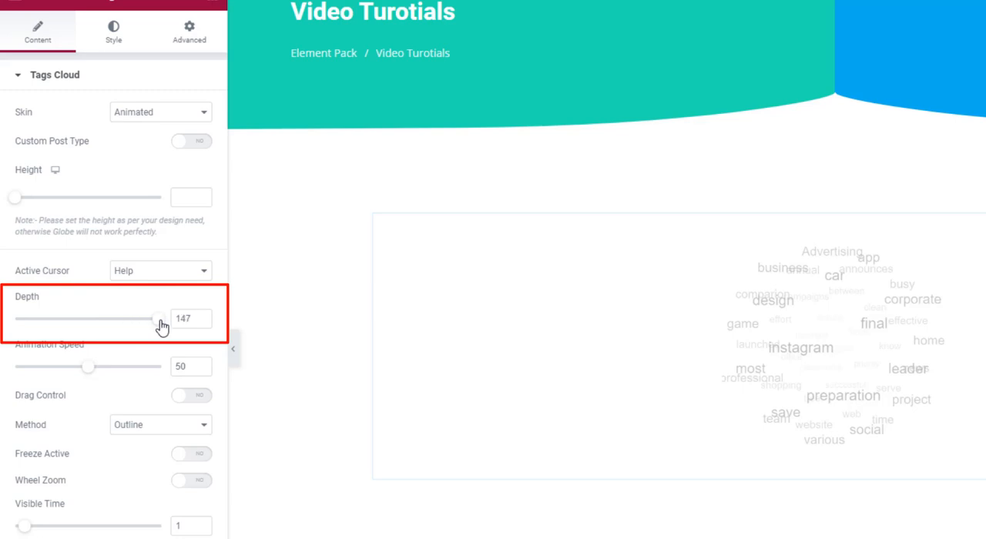
left_click_drag(158, 318, 160, 318)
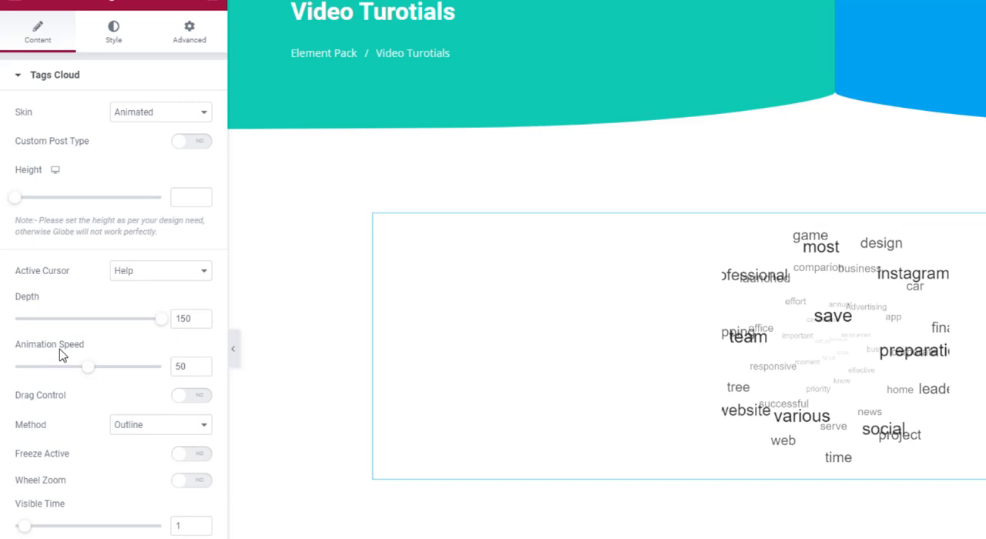
left_click_drag(85, 367, 92, 367)
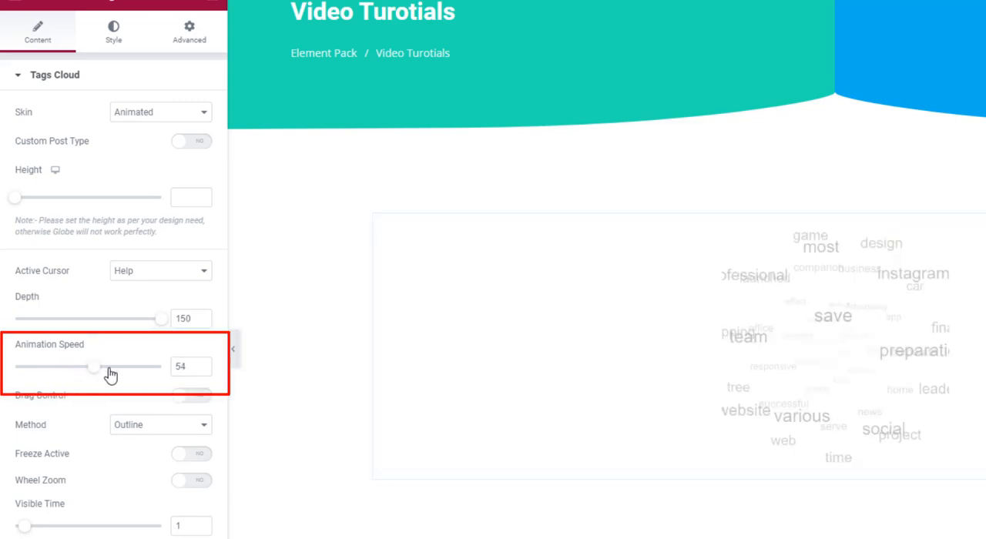
left_click_drag(93, 367, 162, 367)
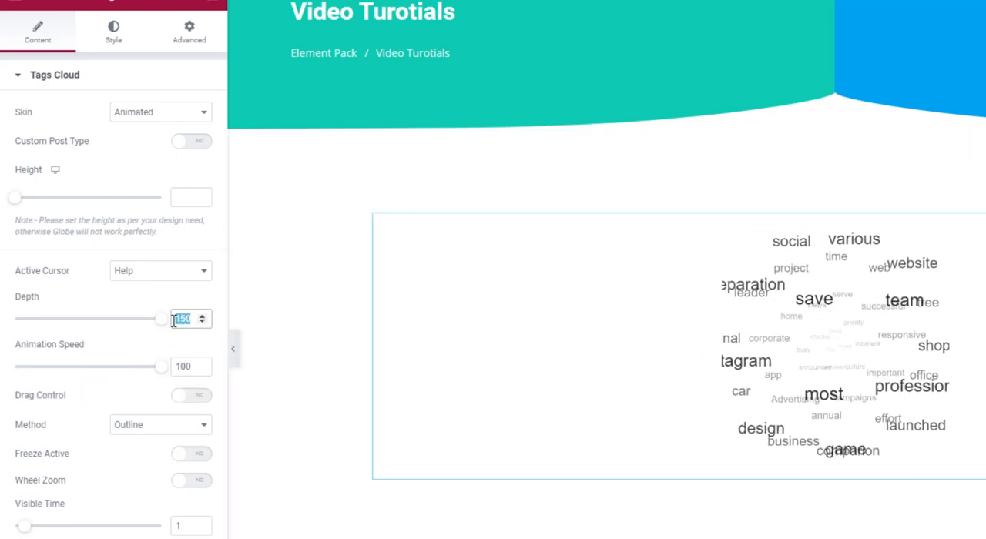
left_click_drag(160, 318, 92, 319)
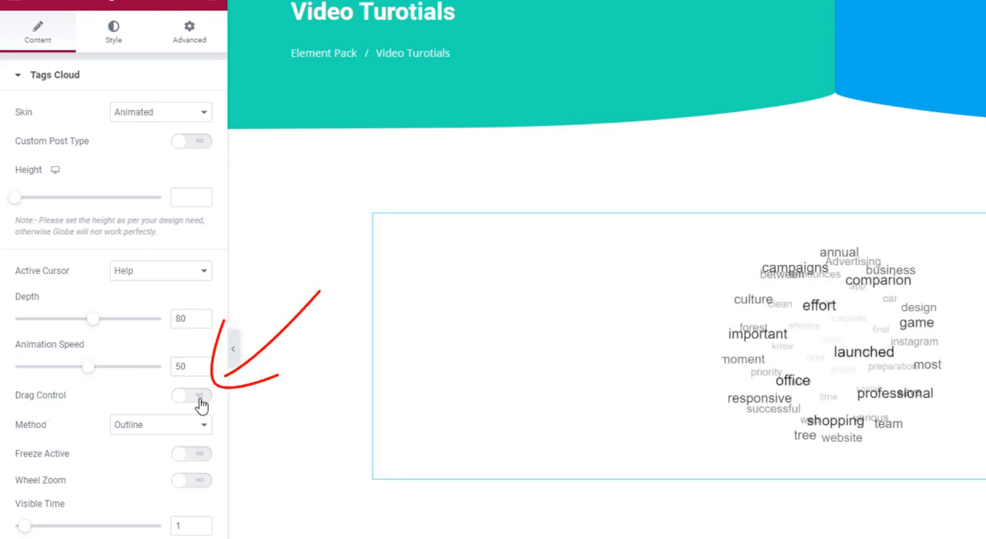
- Set the highlight Method to Block and turn Freeze Active on
left_click(190, 394)
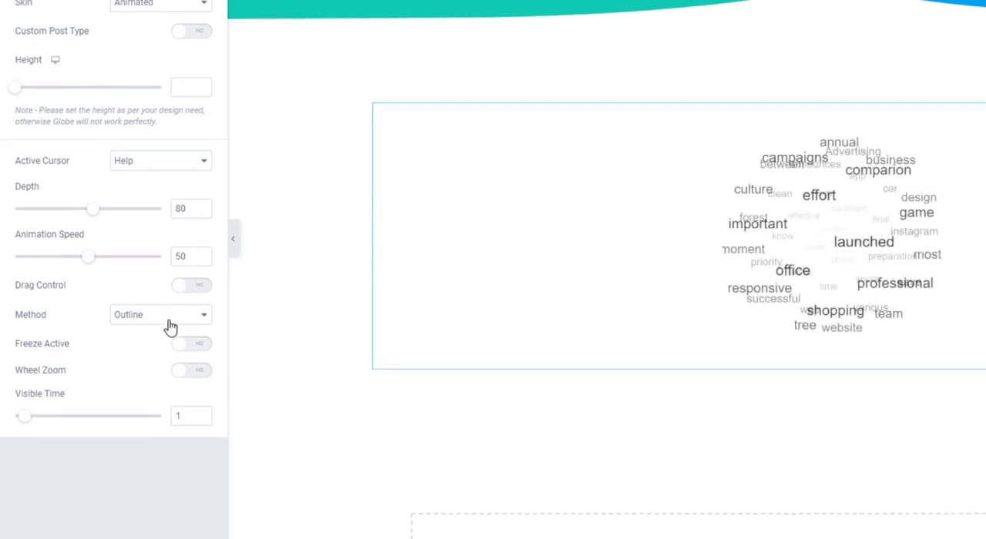
left_click(160, 314)
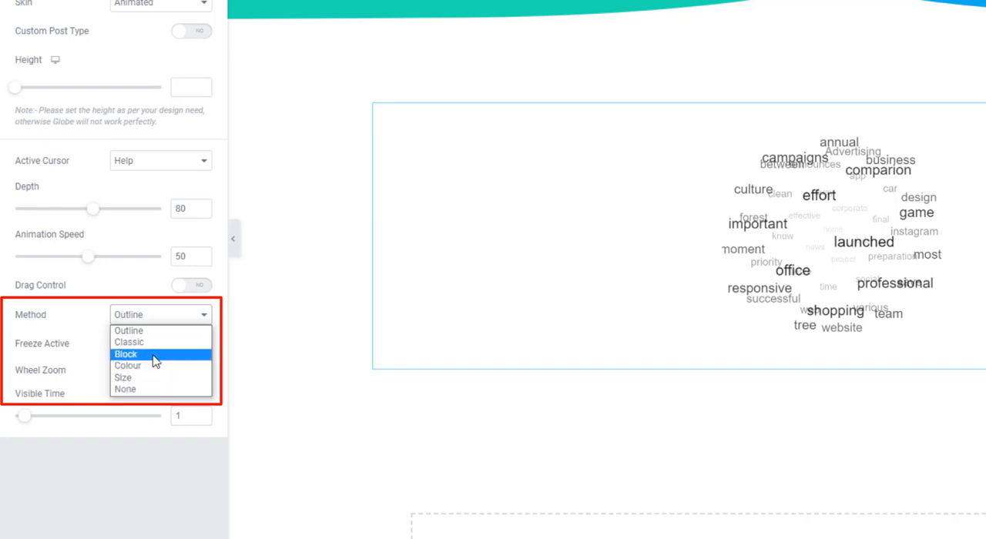
left_click(125, 355)
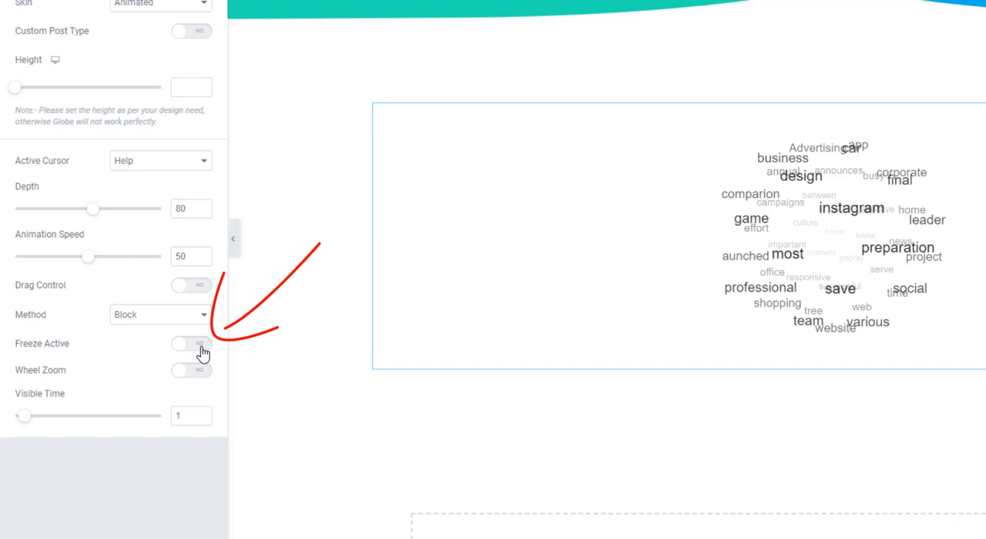
left_click(191, 343)
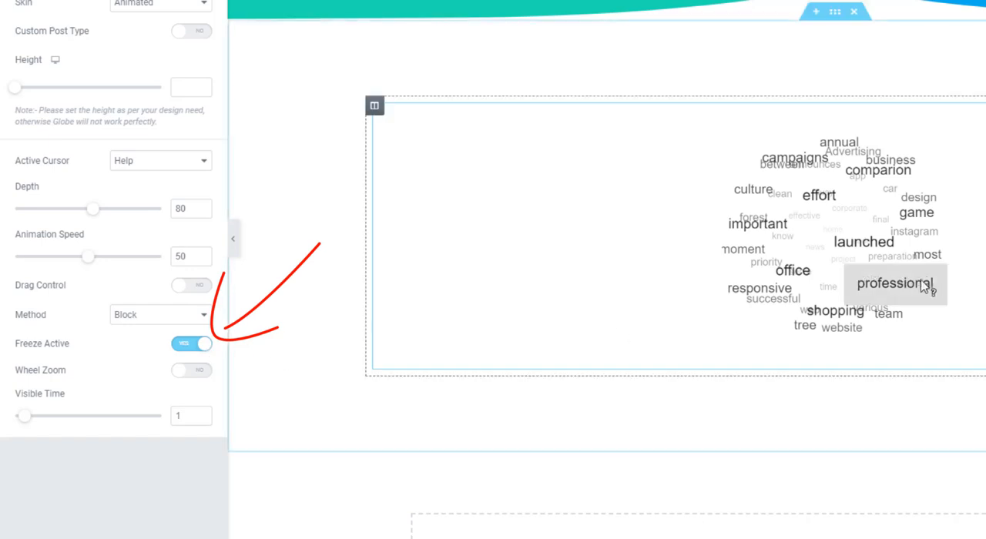
mouse_move(924, 254)
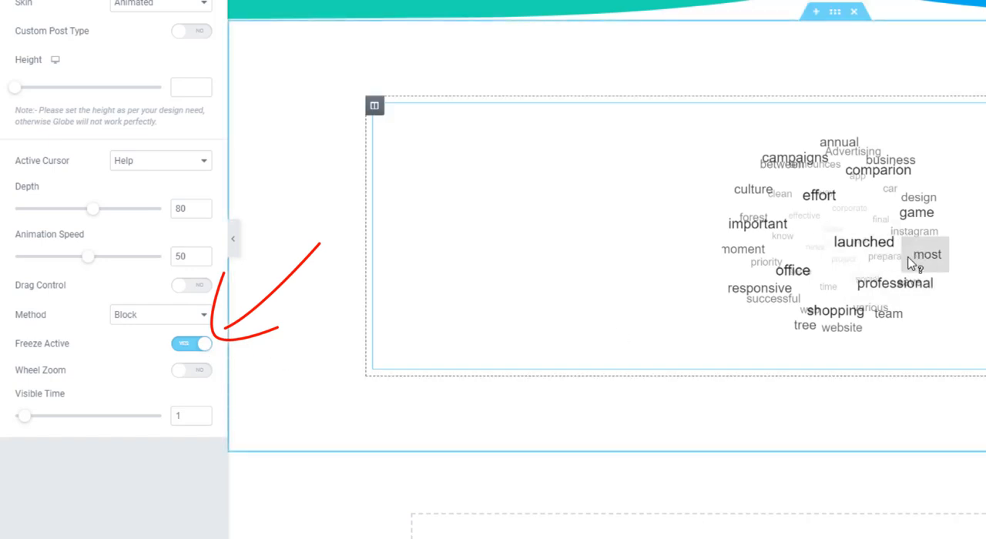
mouse_move(941, 237)
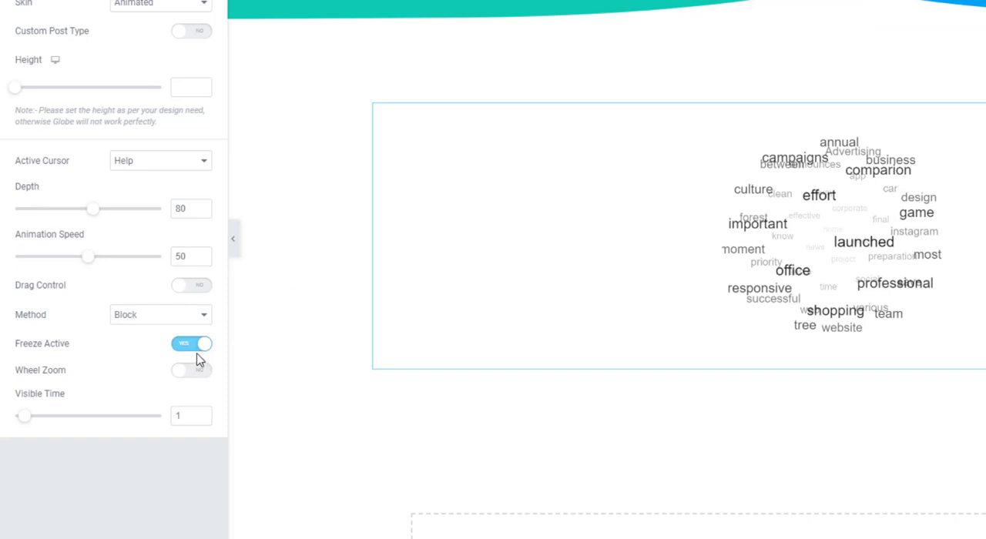
- Turn Freeze Active back off and enable Wheel Zoom on the globe
left_click(191, 343)
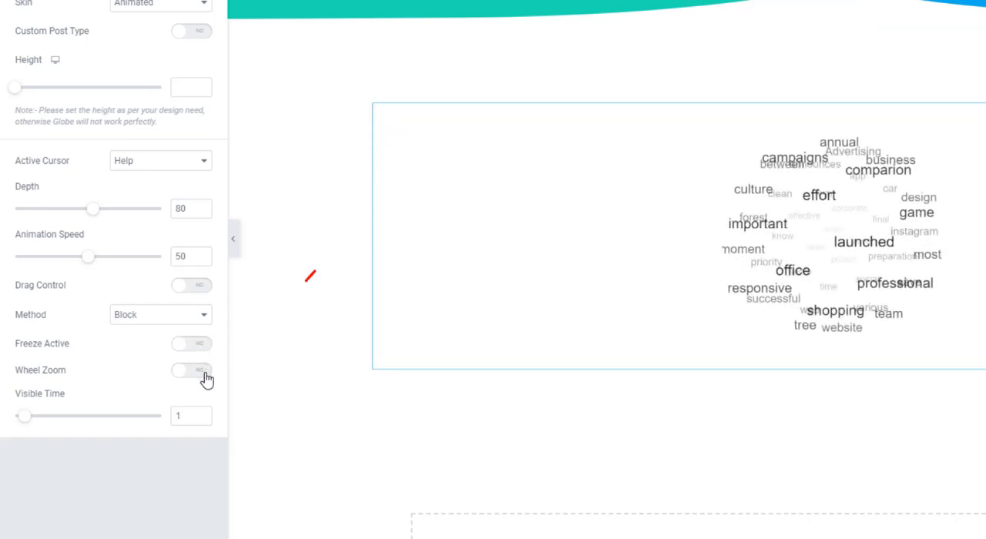
left_click(191, 370)
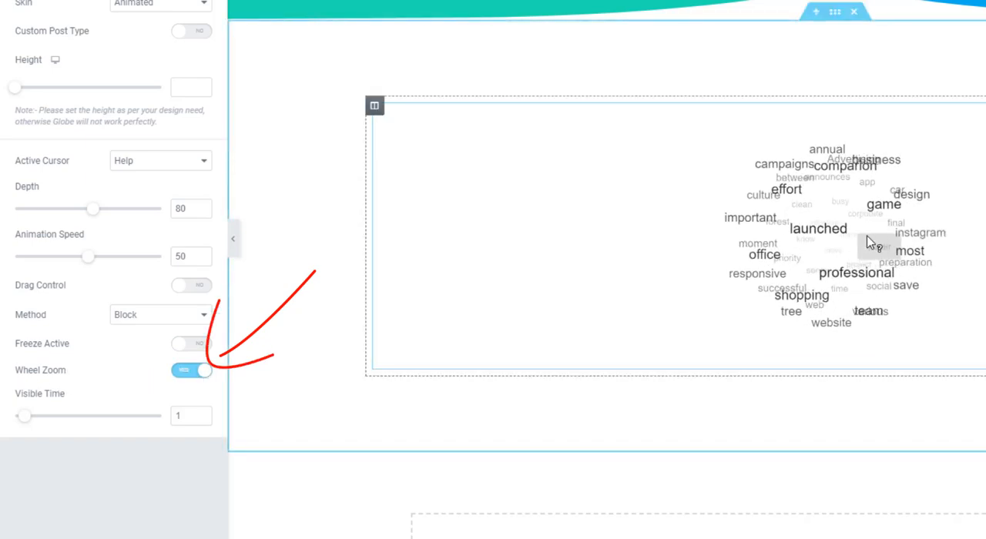
scroll("up", 3)
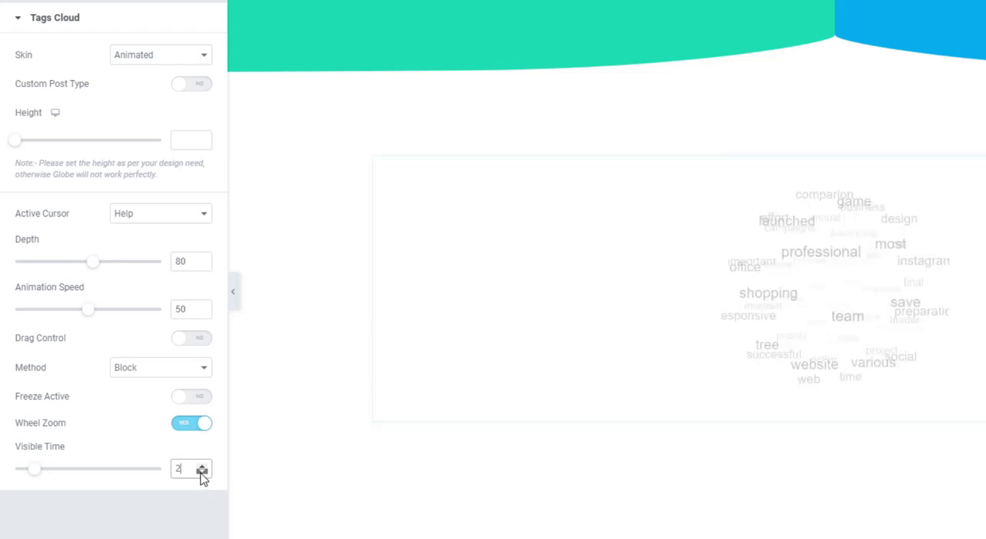
left_click(201, 472)
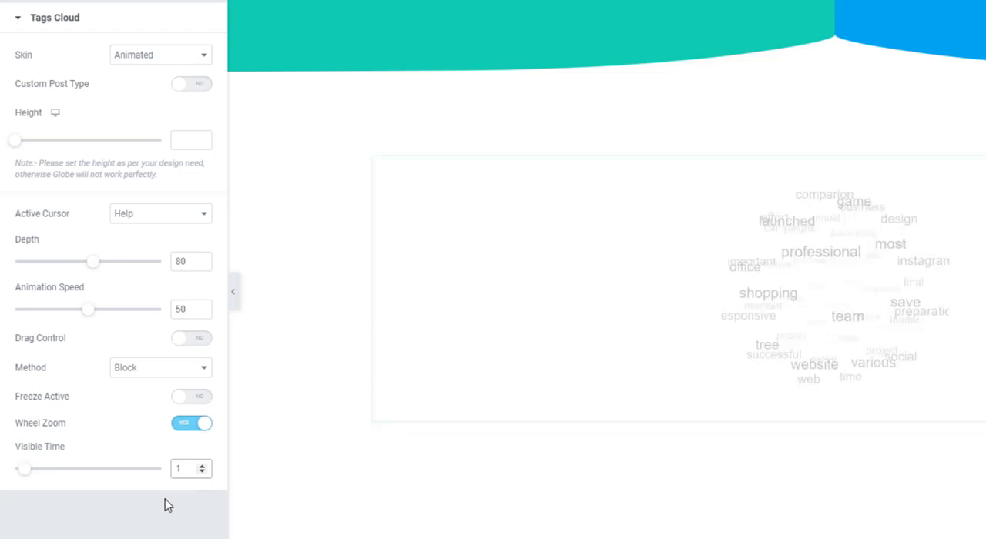
scroll("up", 3)
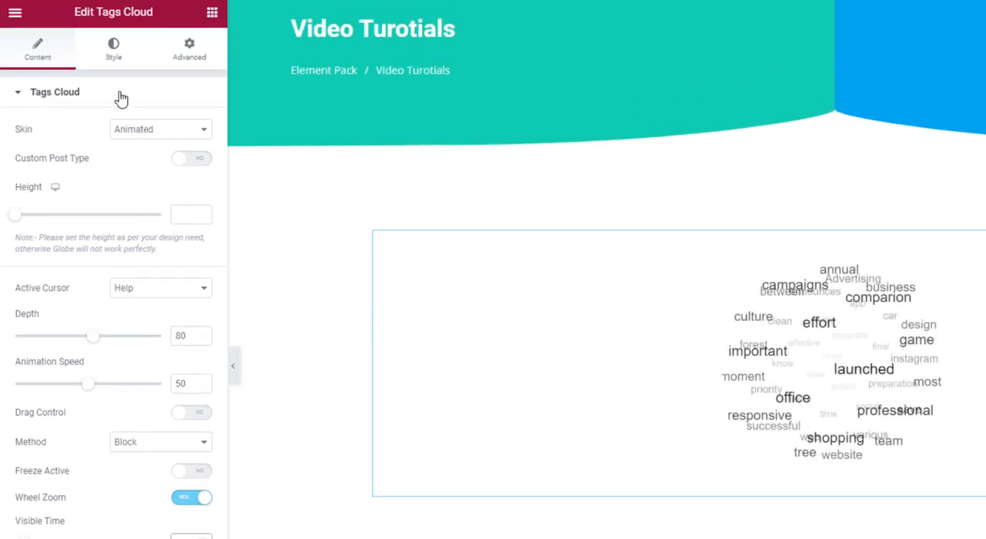
- Try a red tag Background Color in the Style tab, then clear it
left_click(113, 48)
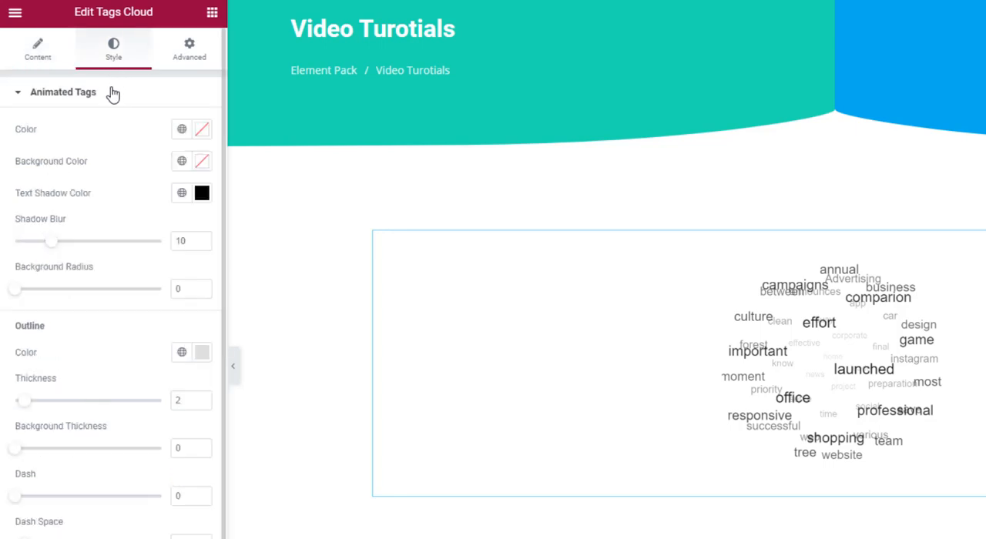
mouse_move(155, 167)
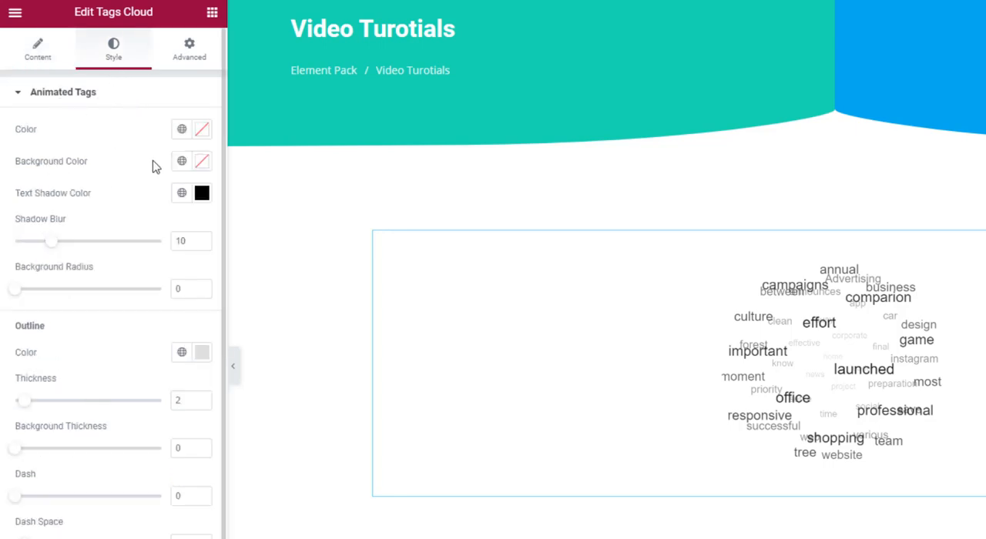
left_click(202, 161)
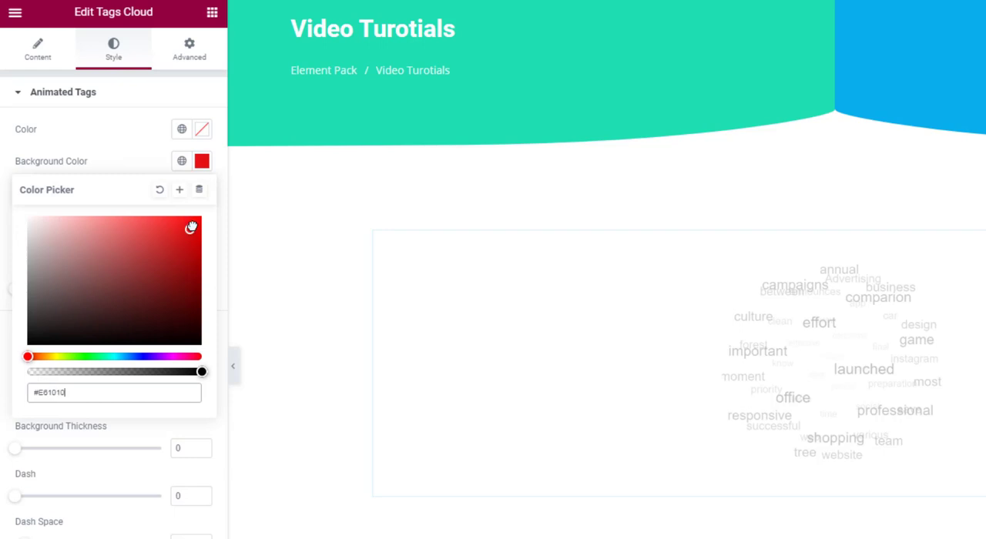
left_click_drag(193, 228, 194, 223)
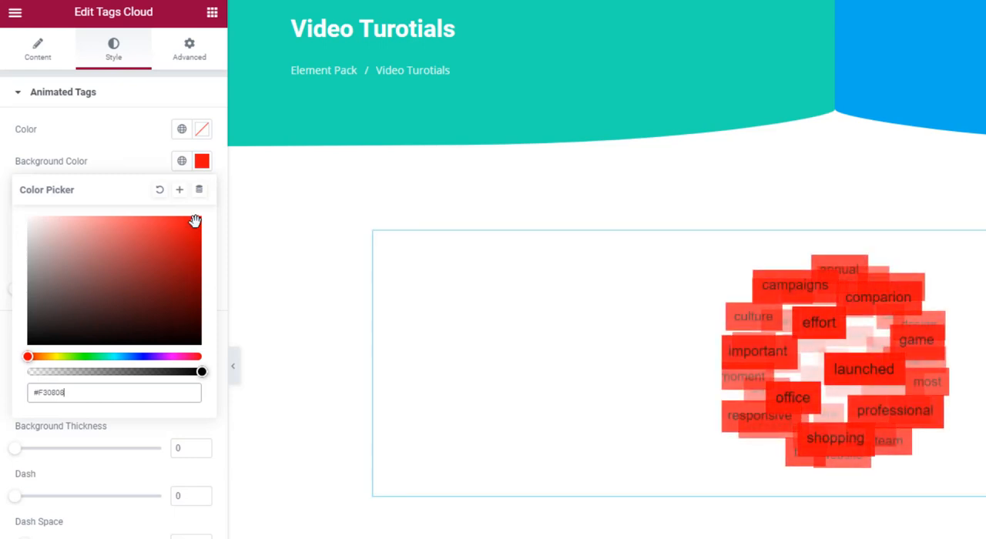
left_click(159, 189)
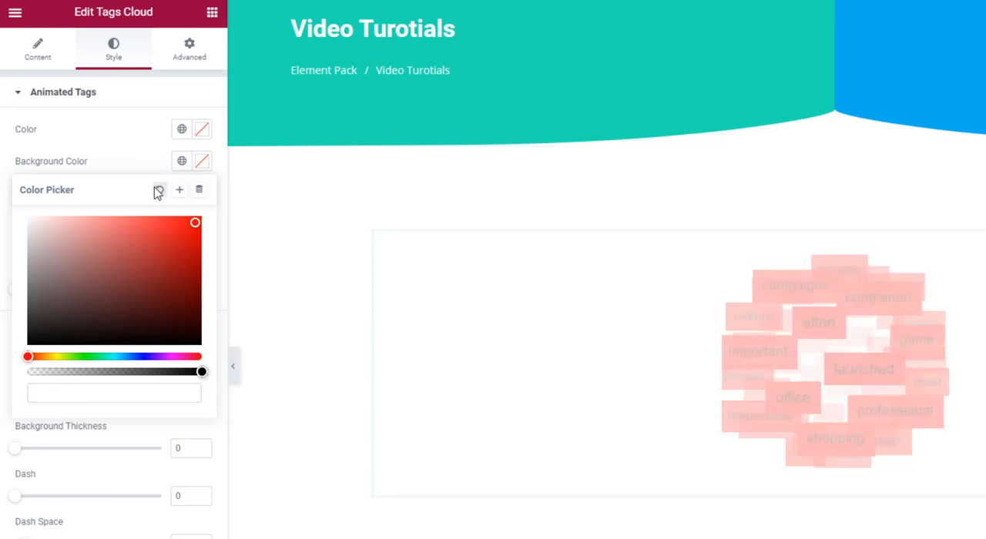
left_click(158, 189)
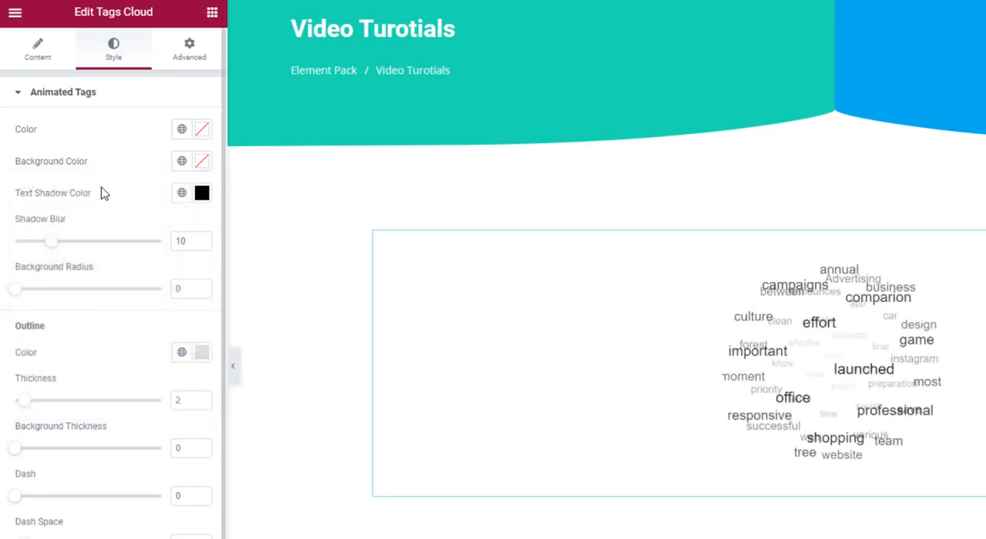
mouse_move(119, 221)
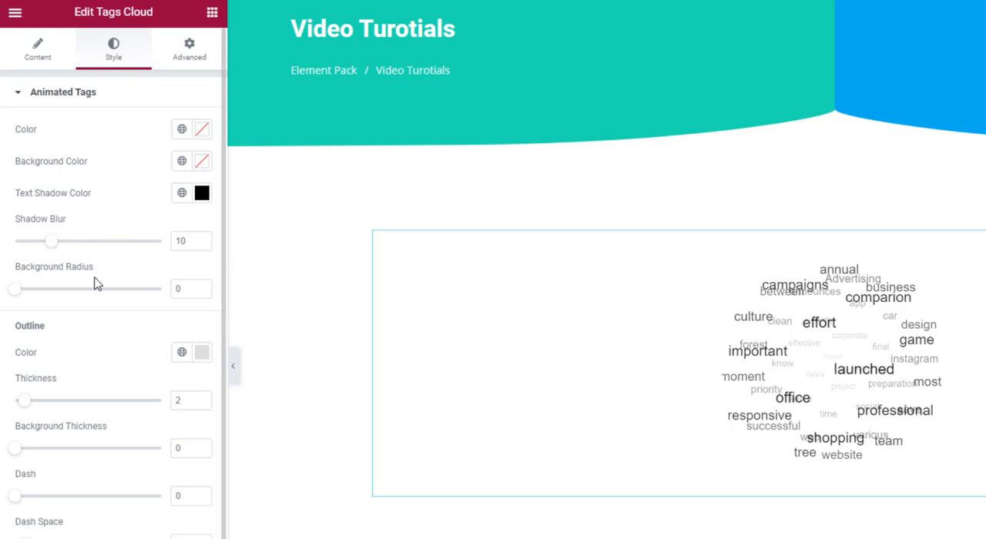
mouse_move(107, 298)
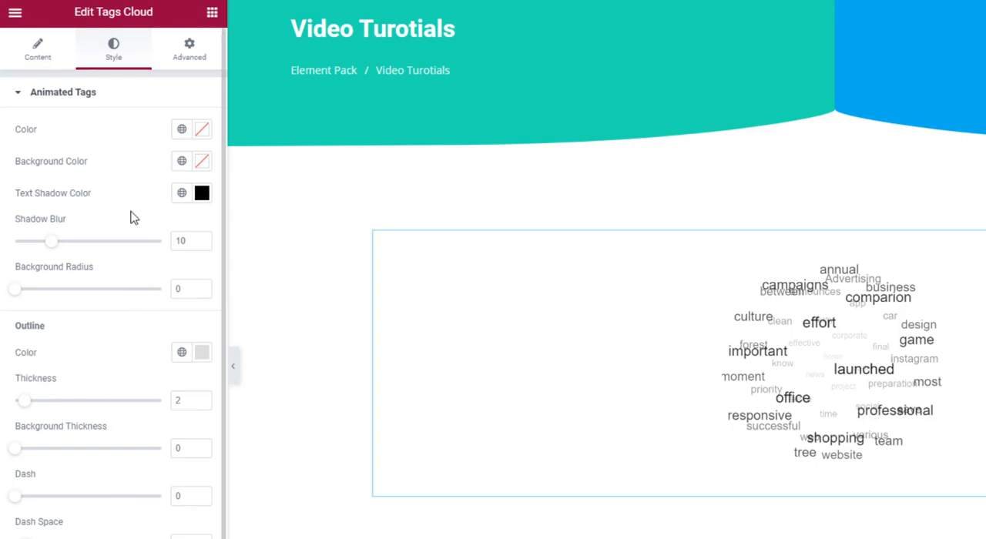
- Change the skin to Typography and set Cloud Style to Star
left_click(38, 49)
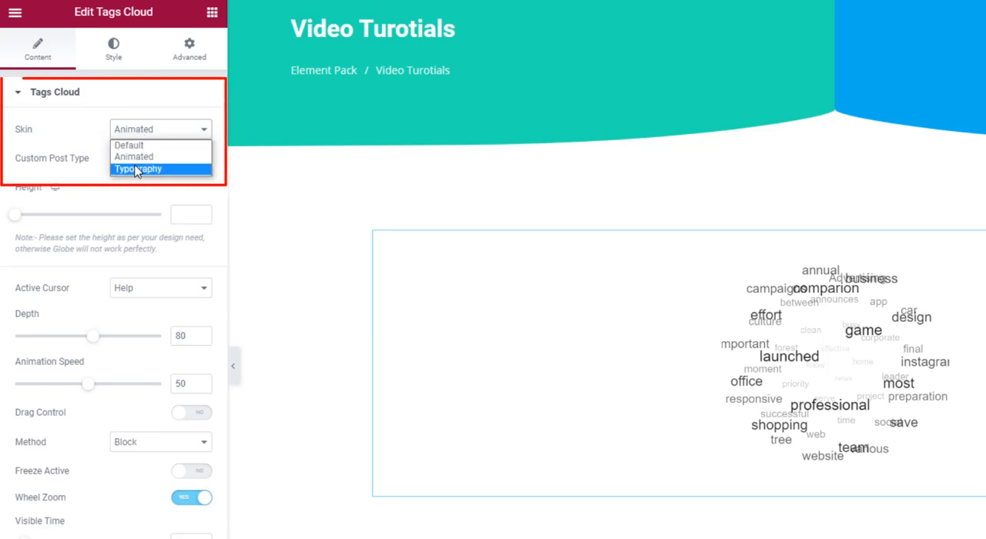
mouse_move(173, 180)
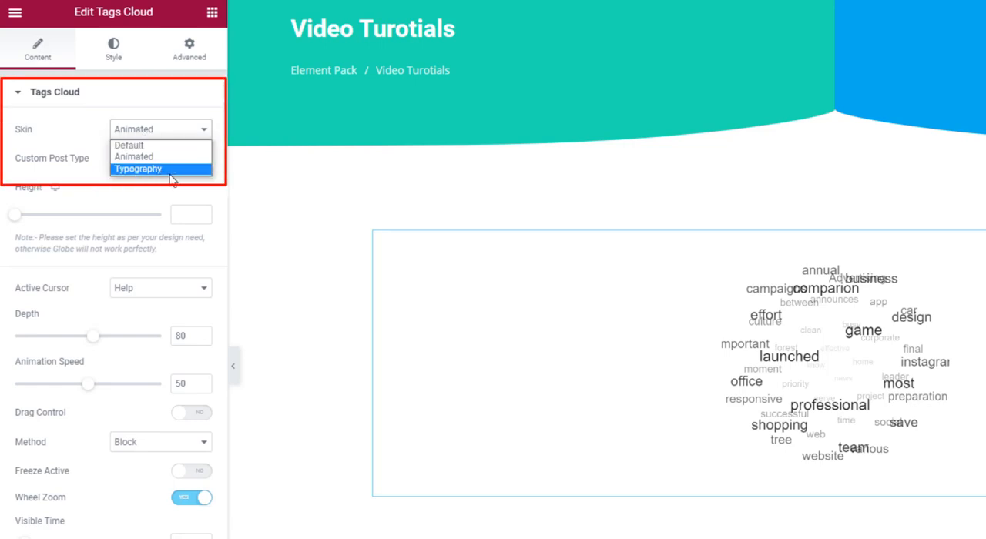
left_click(138, 168)
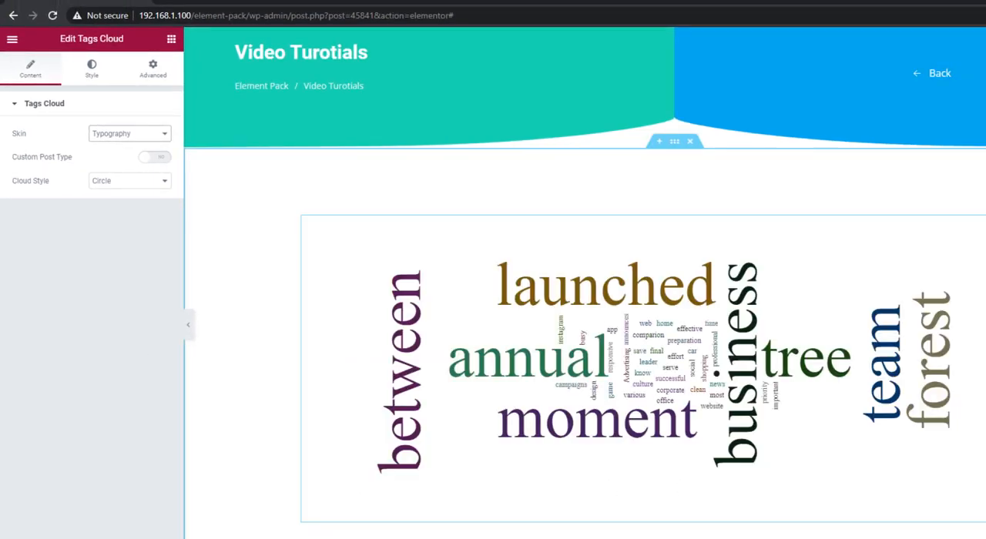
scroll("up", 3)
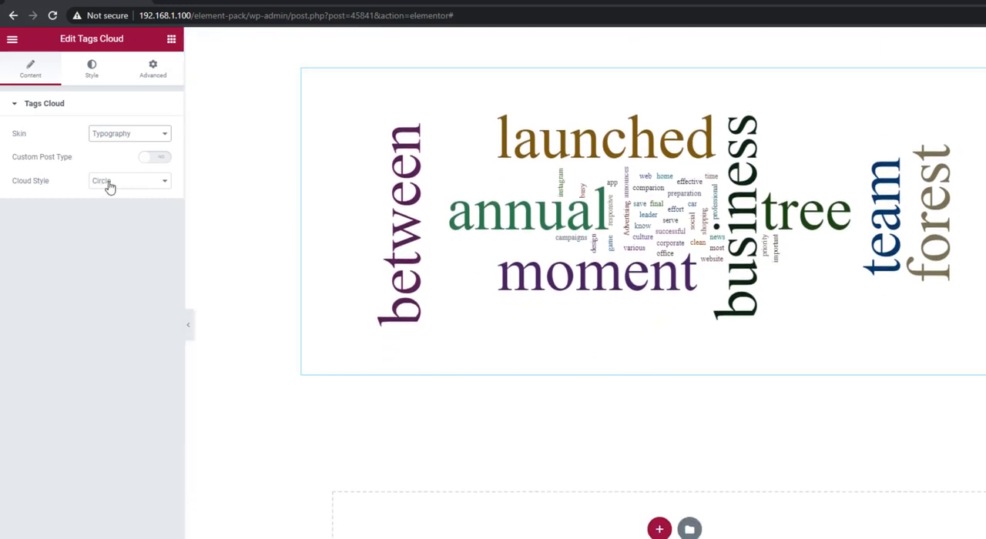
left_click(129, 180)
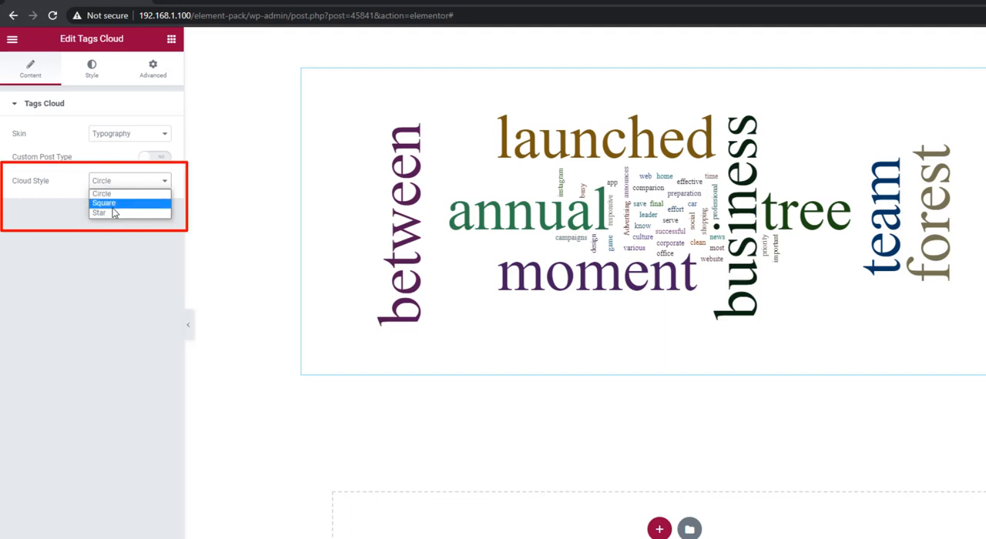
mouse_move(123, 214)
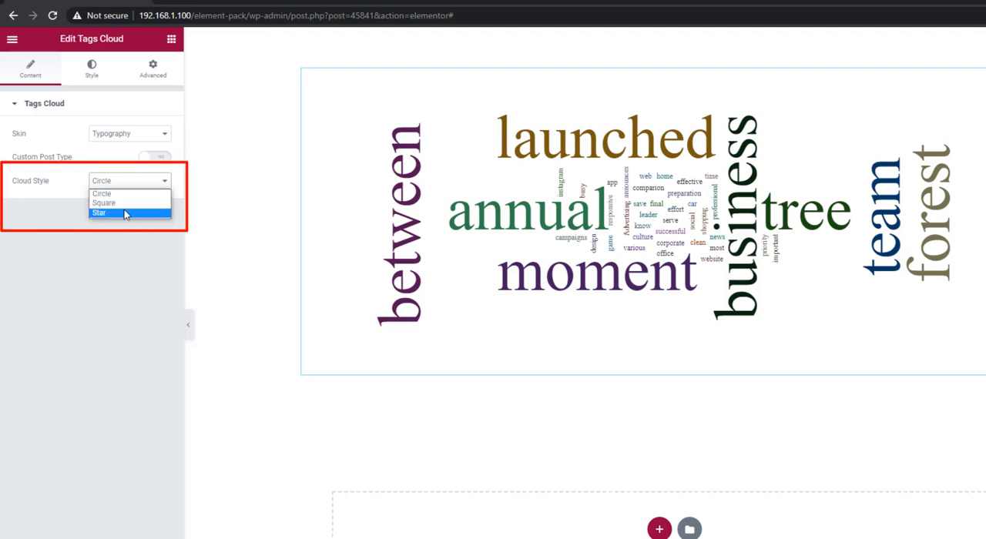
mouse_move(124, 206)
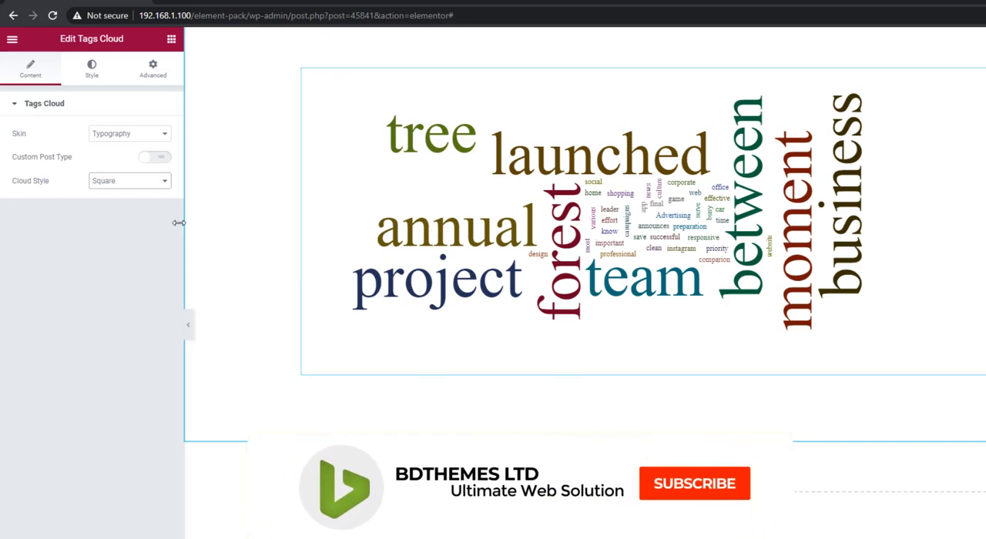
left_click(129, 181)
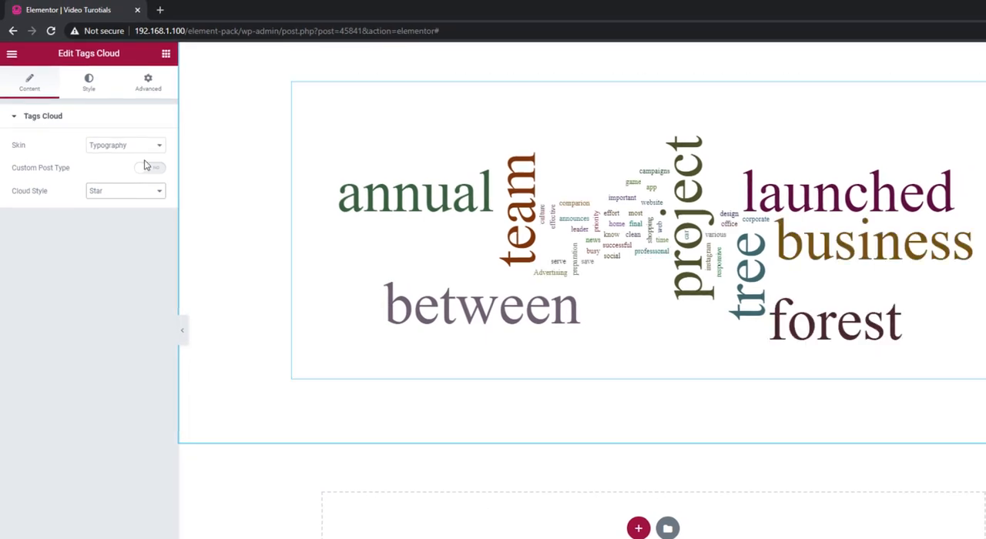
- Show the Cloud Tags Color options: Random Dark, Random Light, Gradient, Custom
left_click(88, 82)
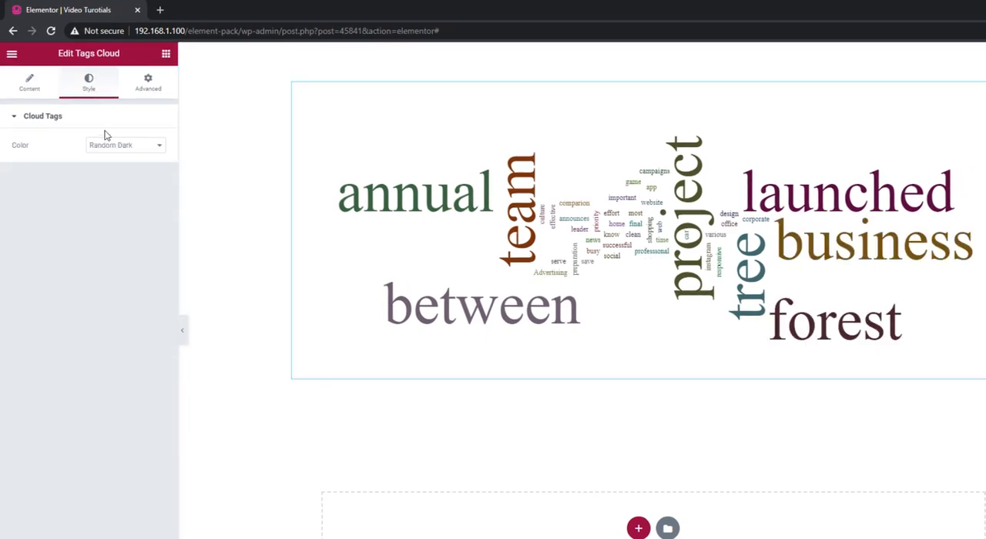
left_click(123, 145)
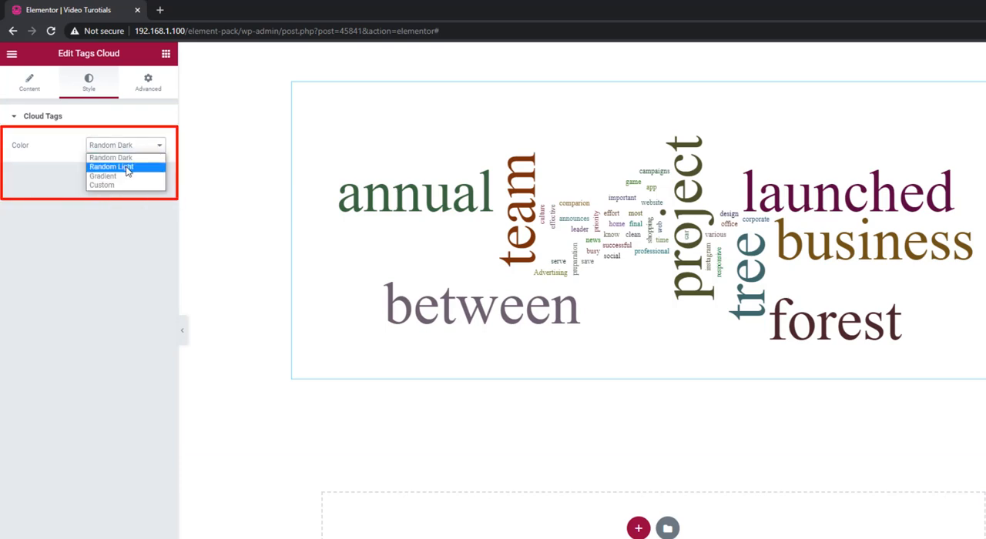
mouse_move(103, 176)
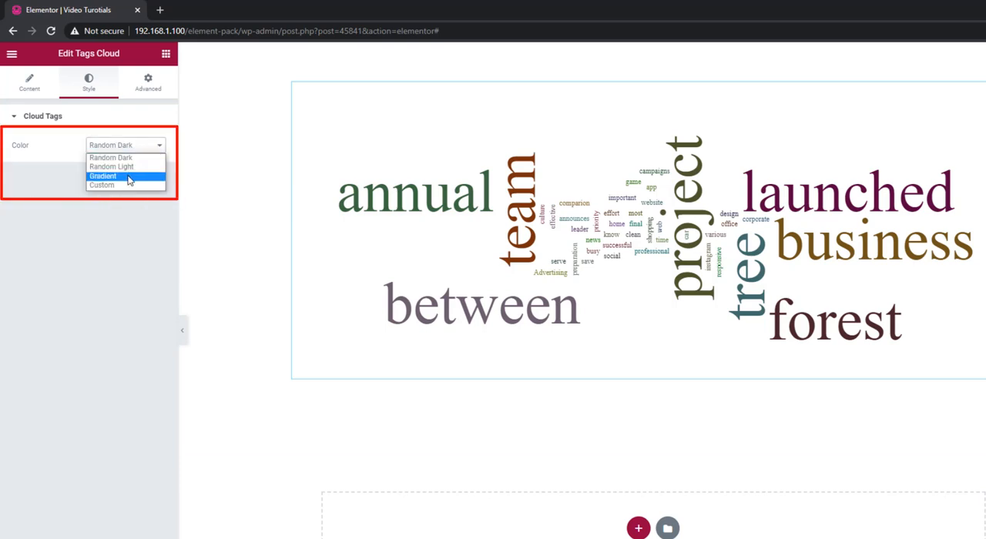
mouse_move(129, 183)
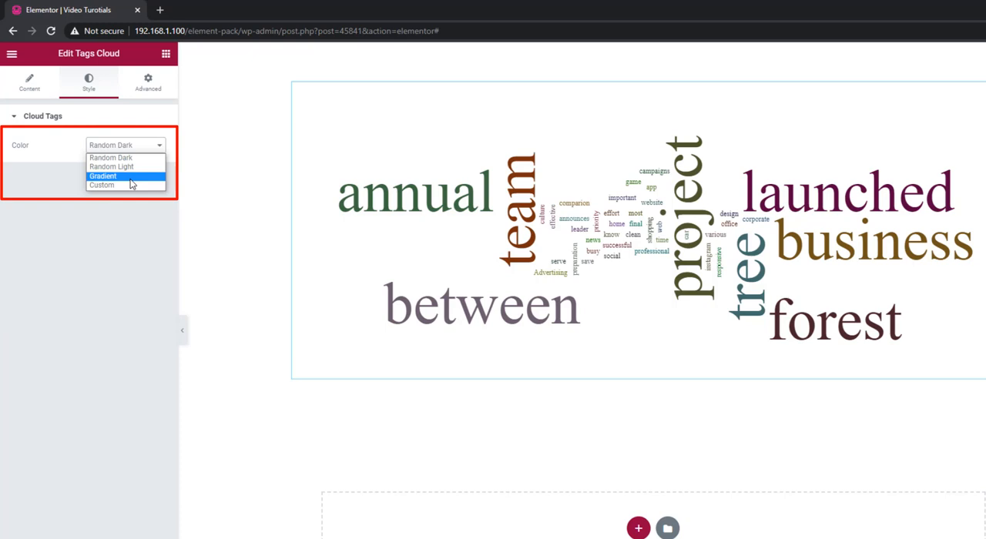